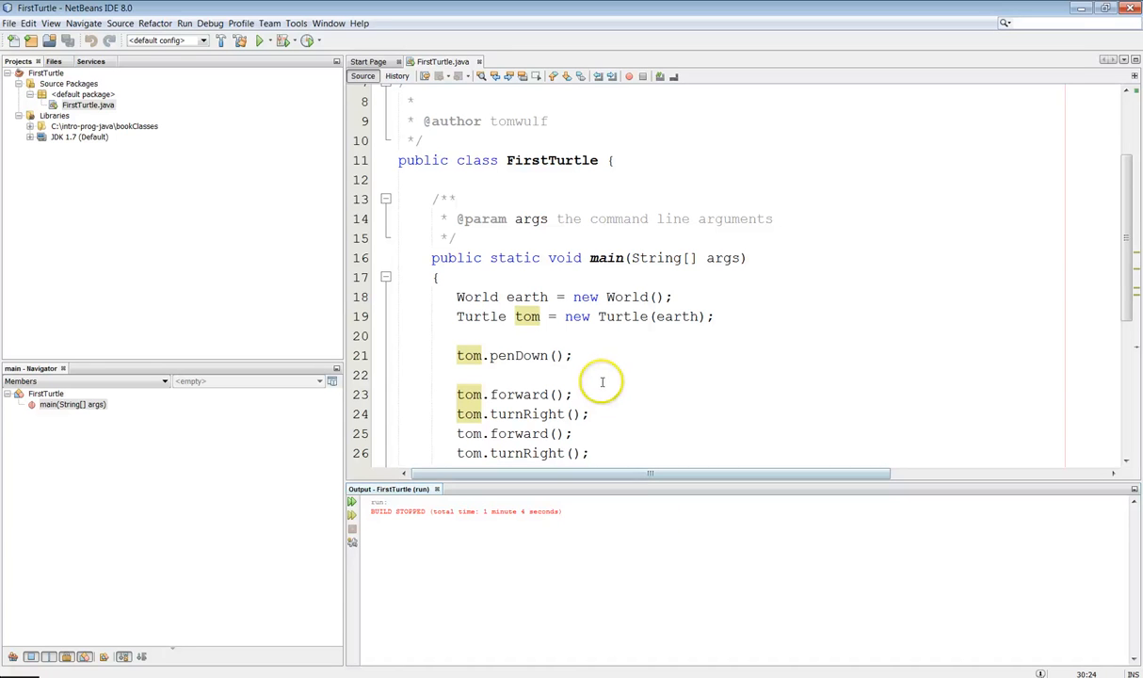
pyautogui.moveTo(651, 364)
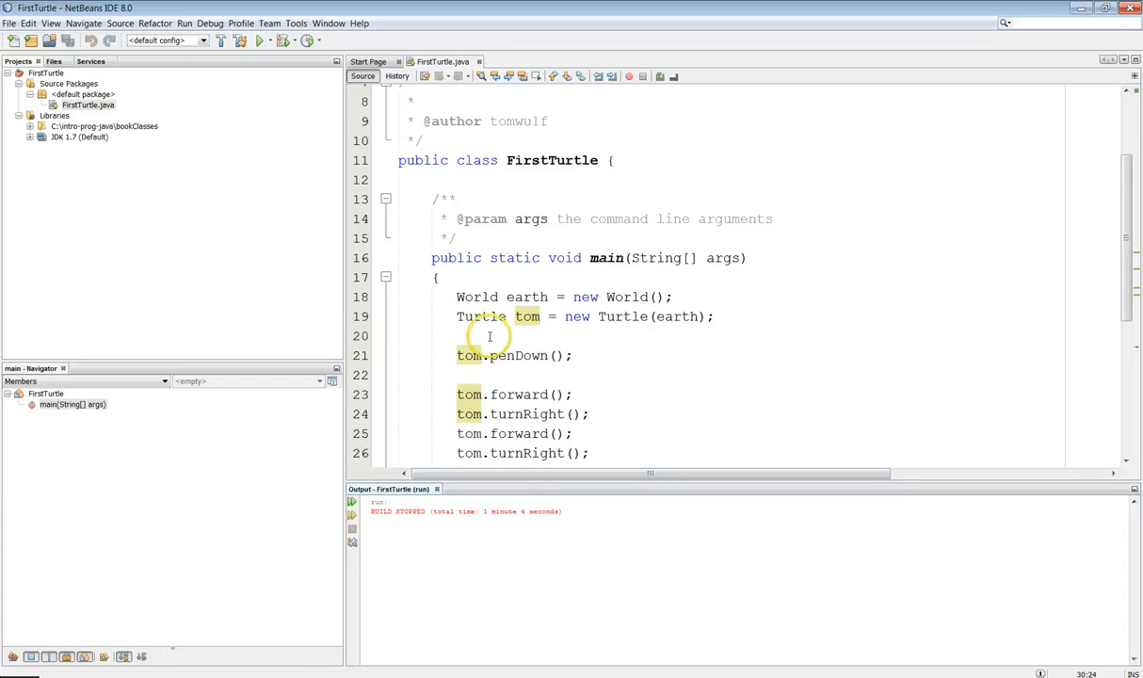
# Add the line Color drawColor = new Color(125, 125, 125); after the Turtle declaration
pyautogui.click(489, 336)
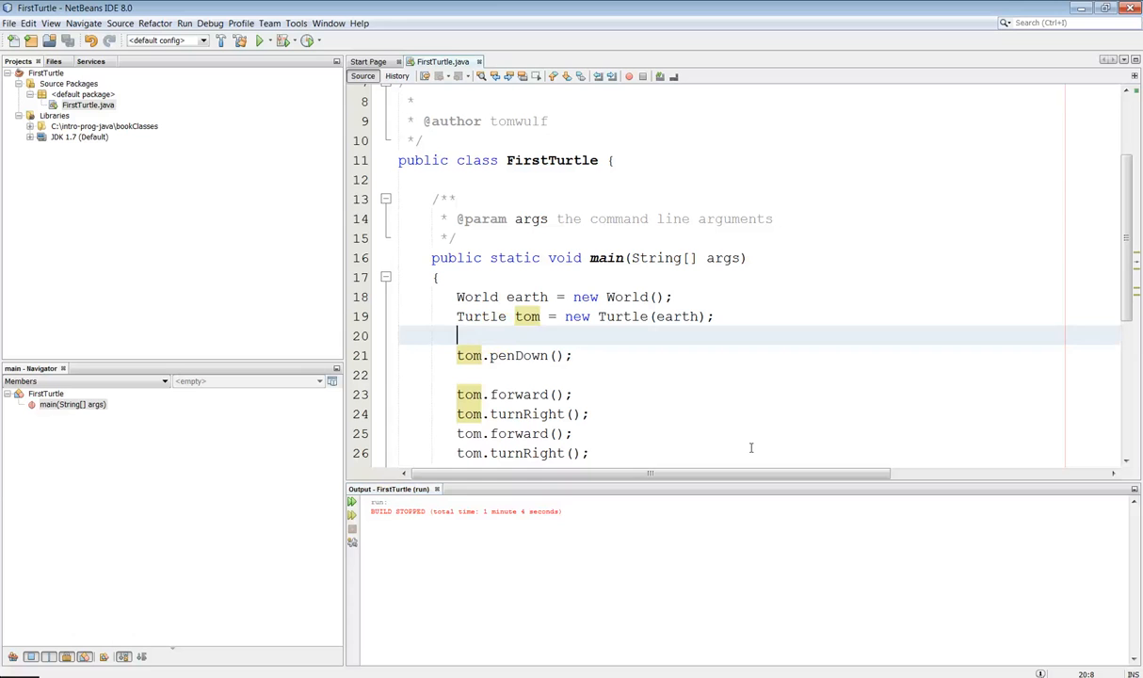
pyautogui.write('Color')
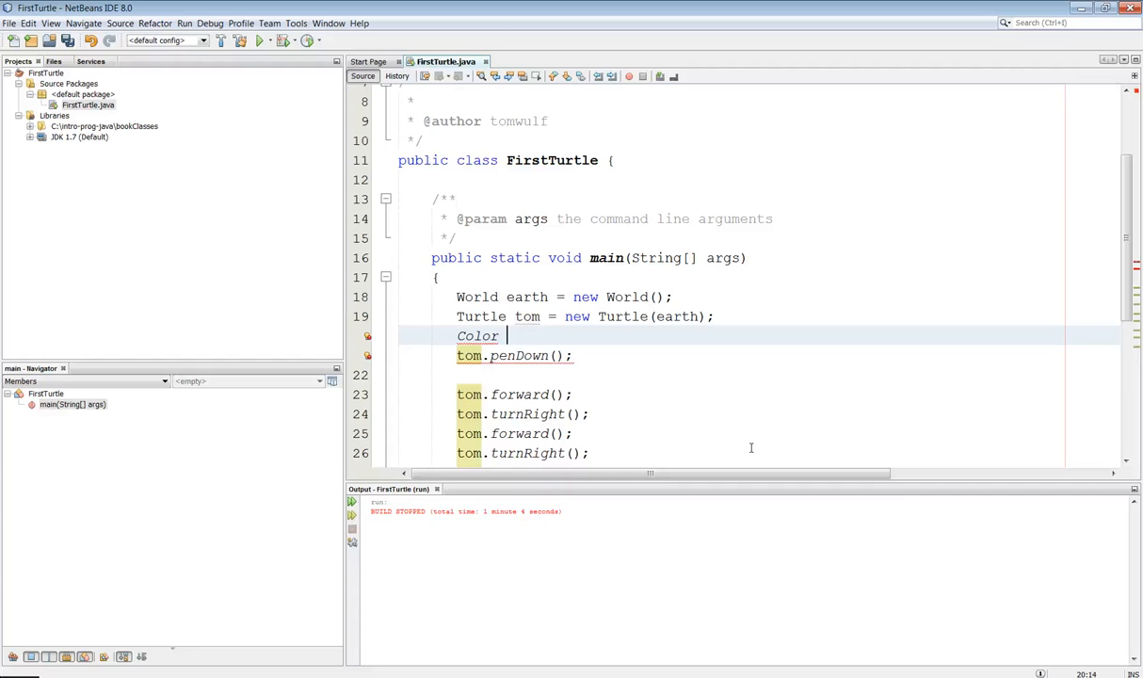
pyautogui.write('draw')
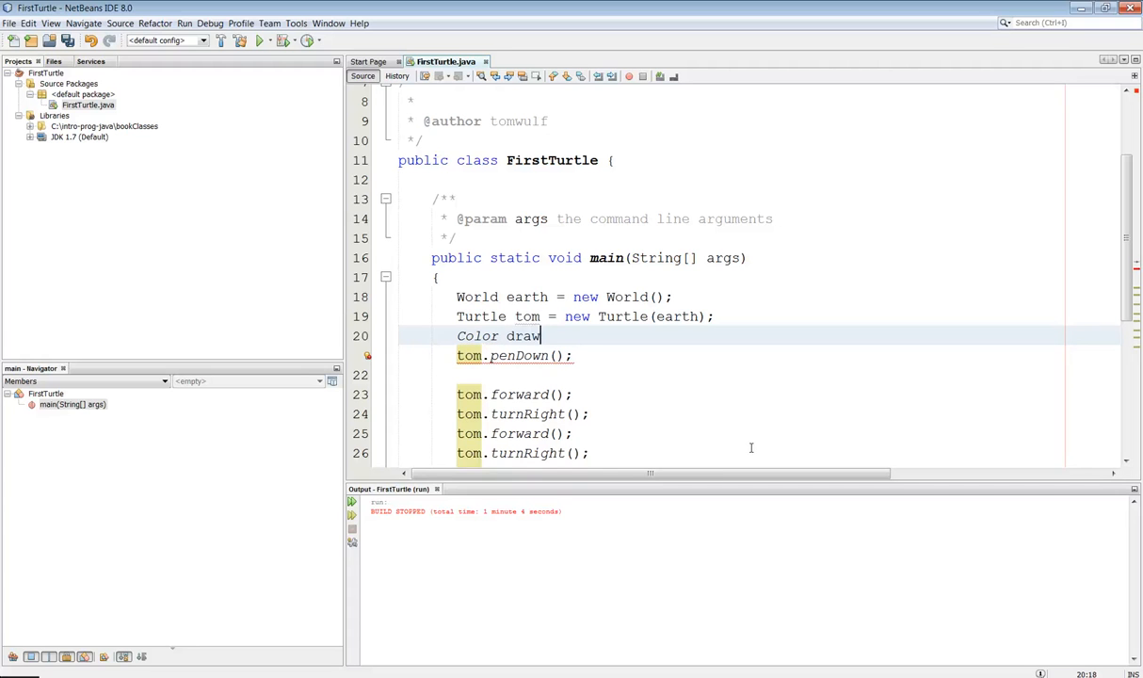
pyautogui.write('Color')
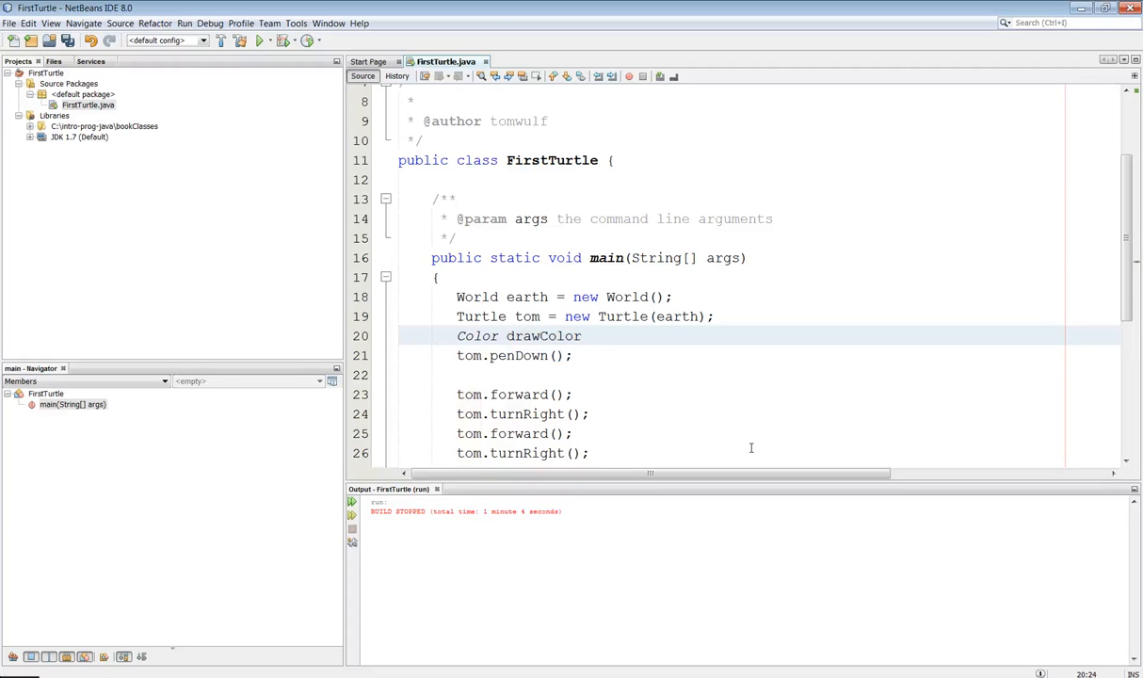
pyautogui.write('= new C')
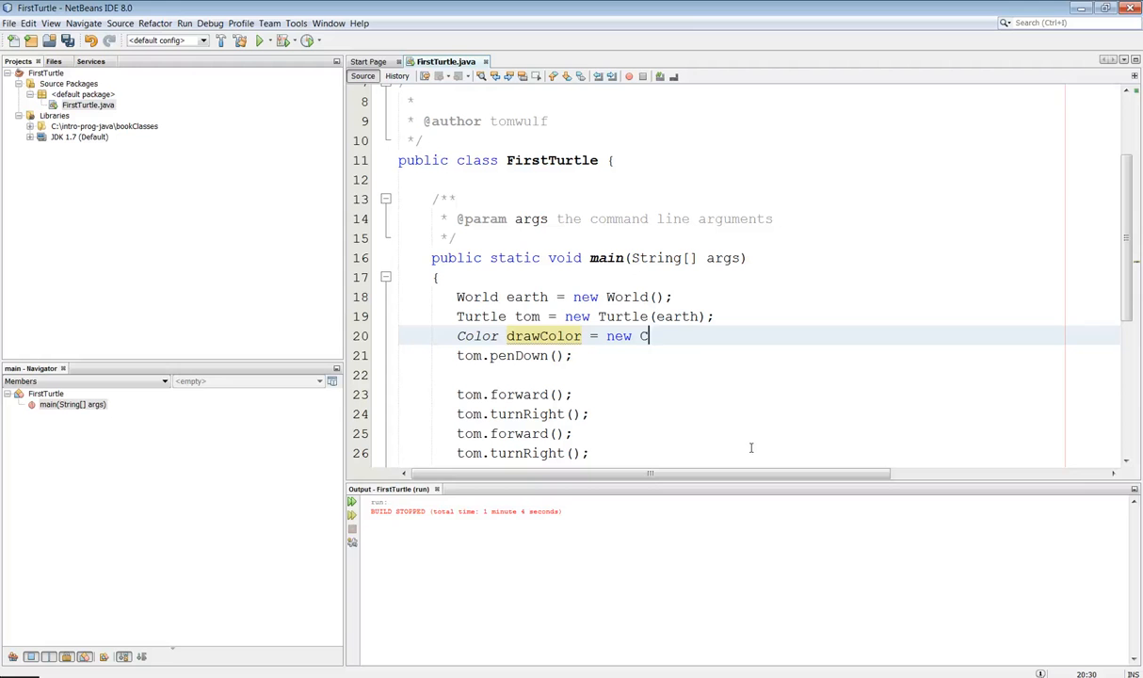
pyautogui.write('olor()')
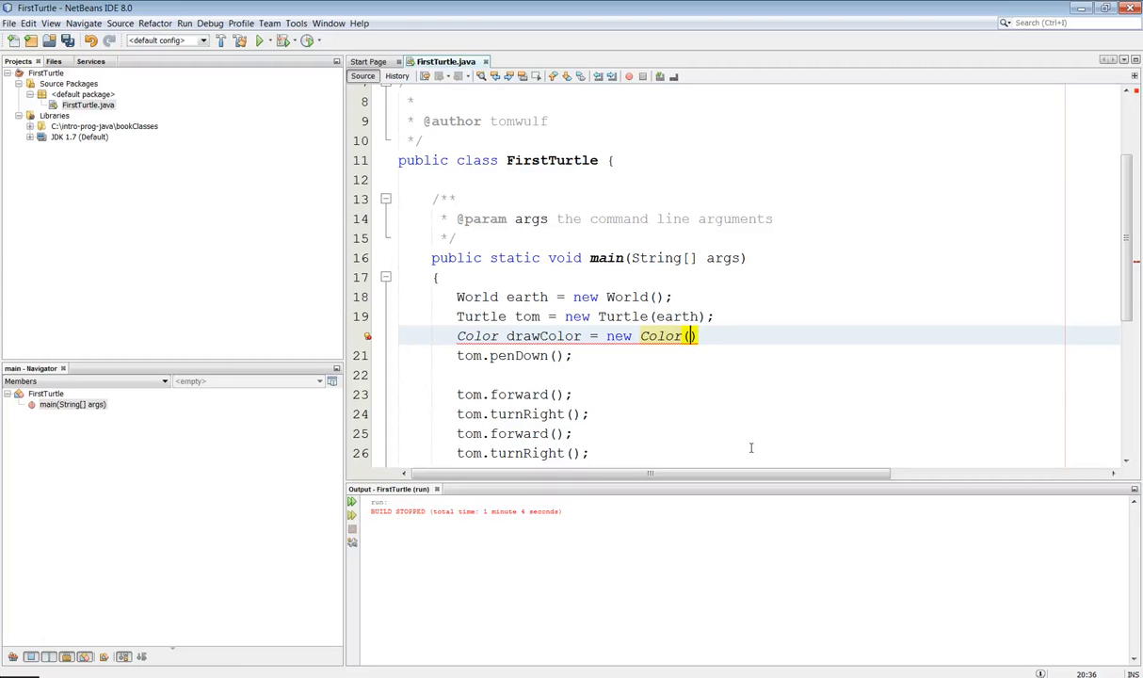
pyautogui.write('125')
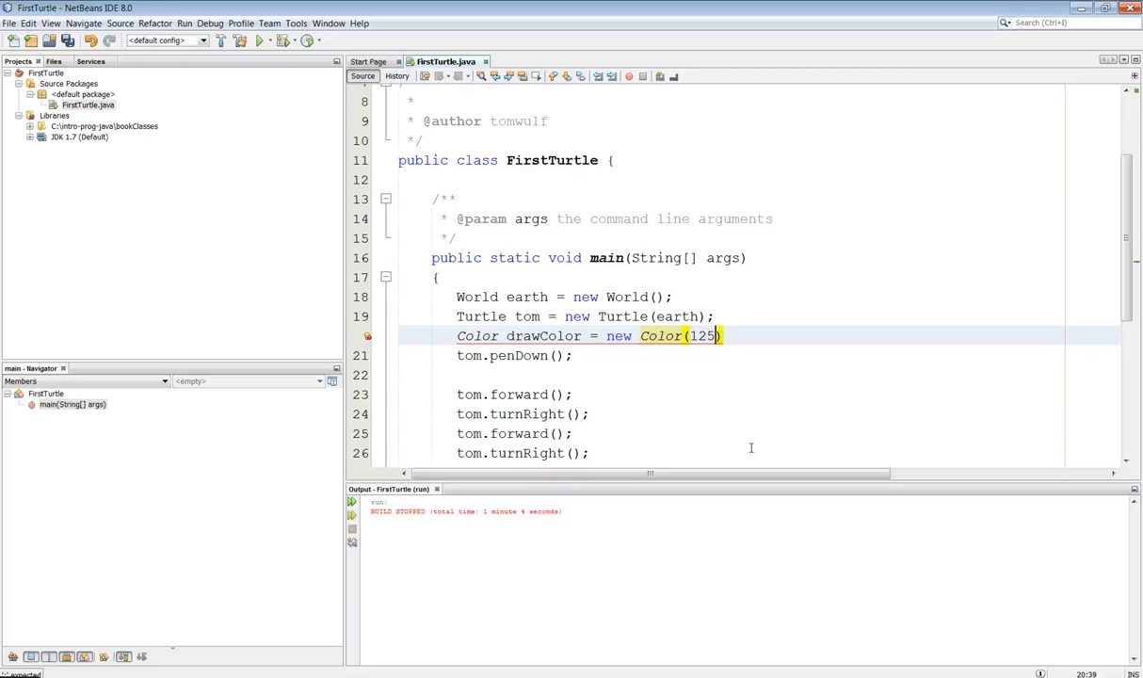
pyautogui.write(', 125')
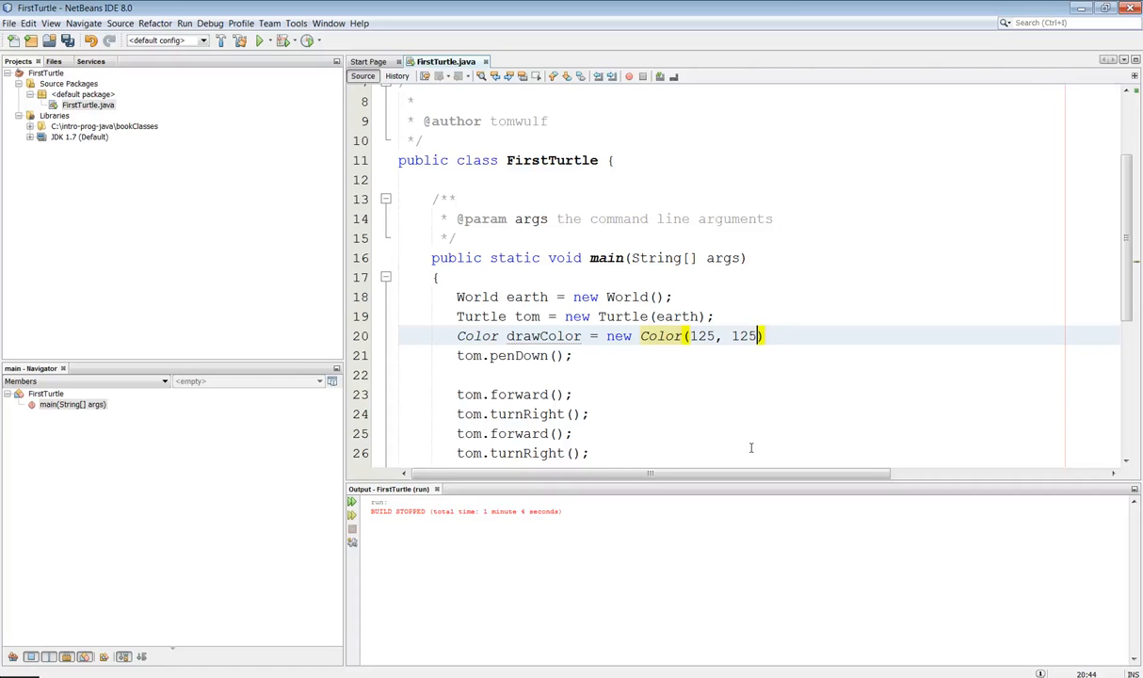
pyautogui.write(', 125')
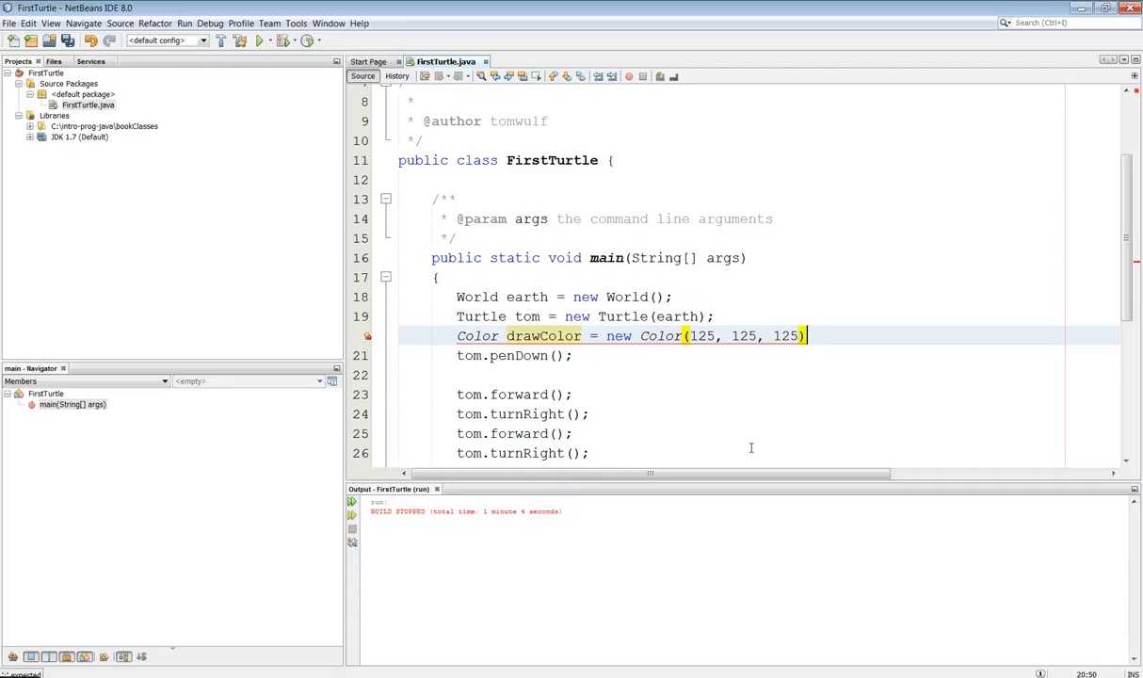
pyautogui.write(';')
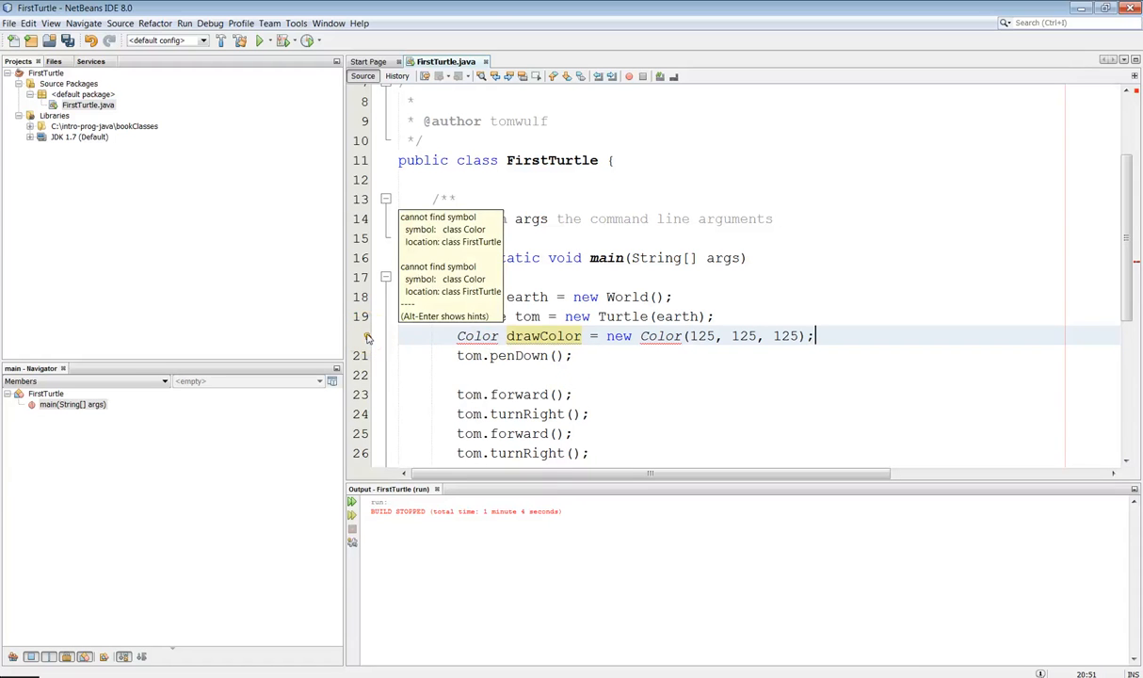
# Apply the gutter fix that imports java.awt.Color, then scroll back to the code
pyautogui.click(367, 336)
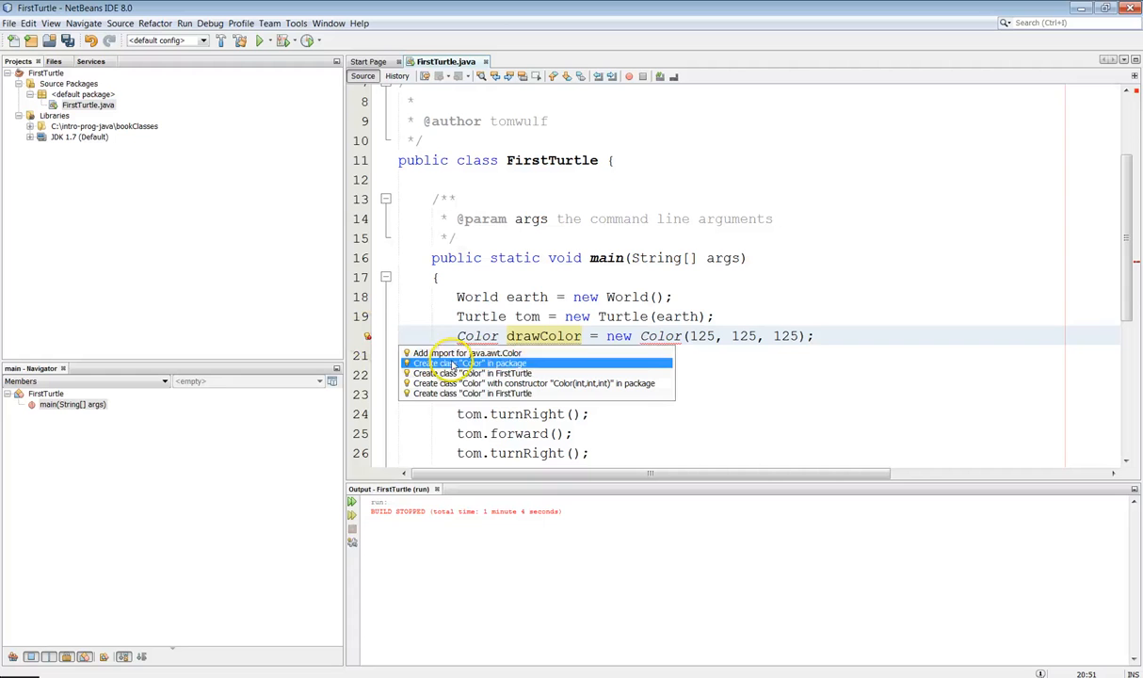
pyautogui.moveTo(499, 353)
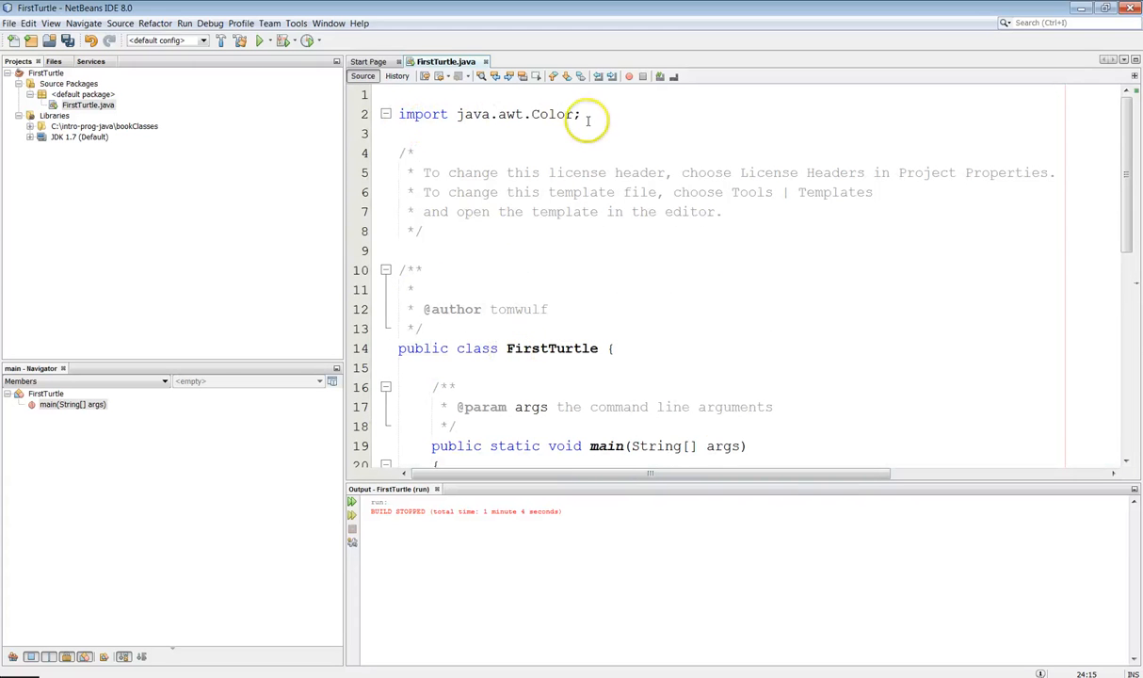
pyautogui.scroll(-3)
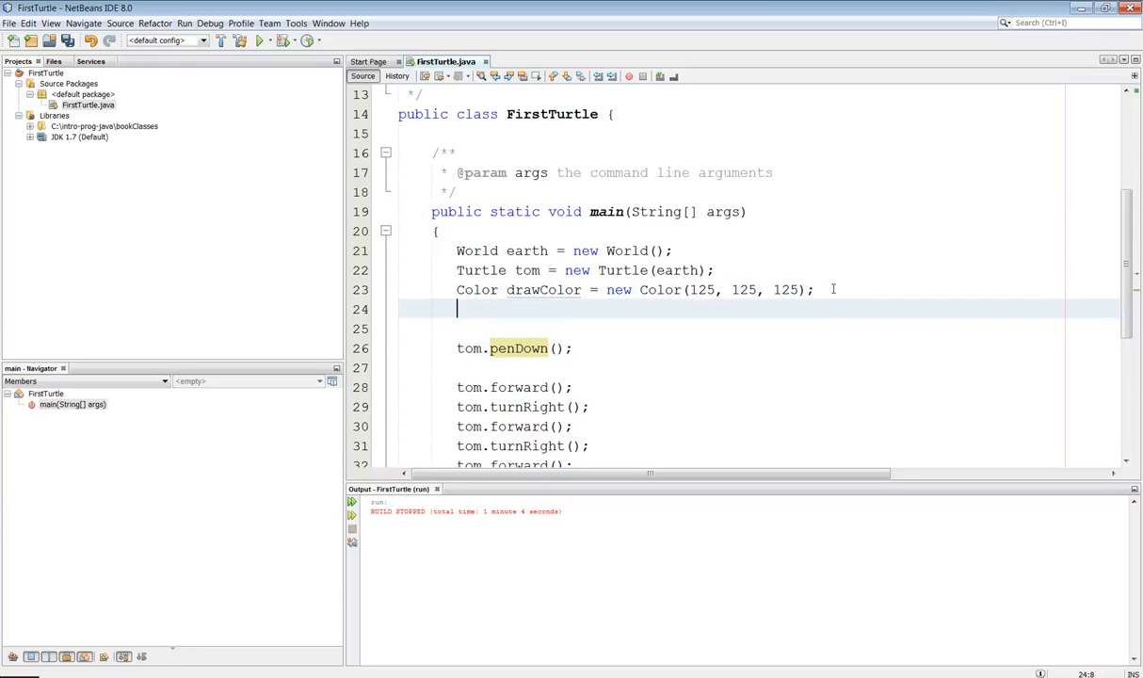
# Insert tom.setPenColor(drawColor); after the drawColor declaration, using code completion
pyautogui.write('tom.s')
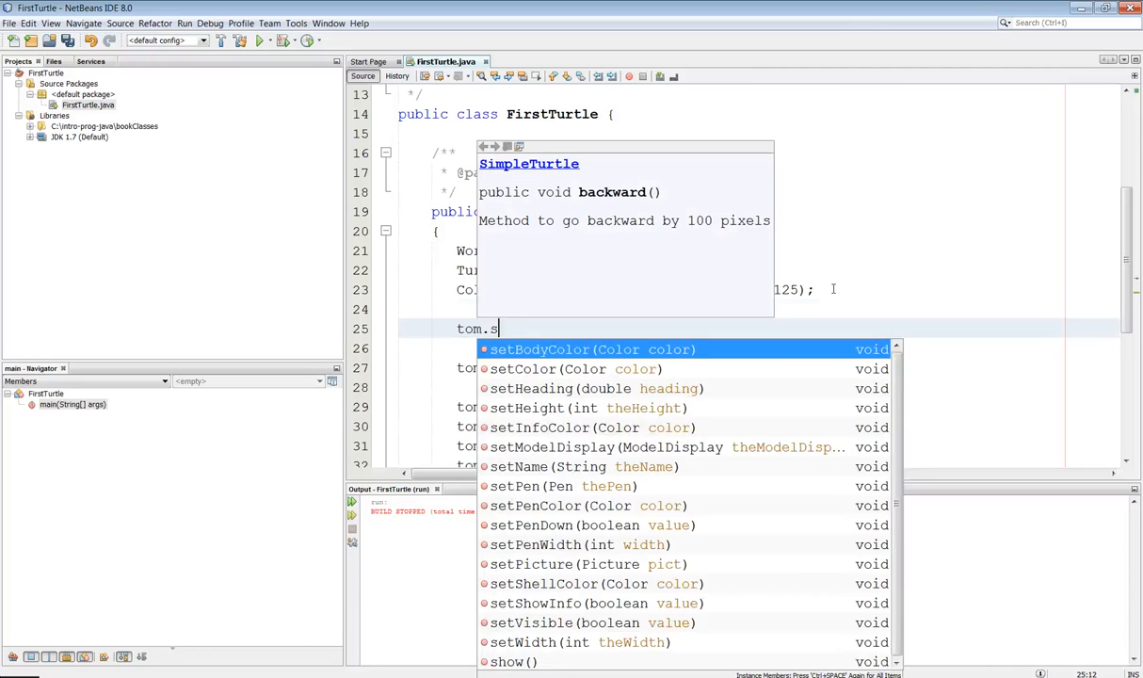
pyautogui.write('etPenColor(drawColor);')
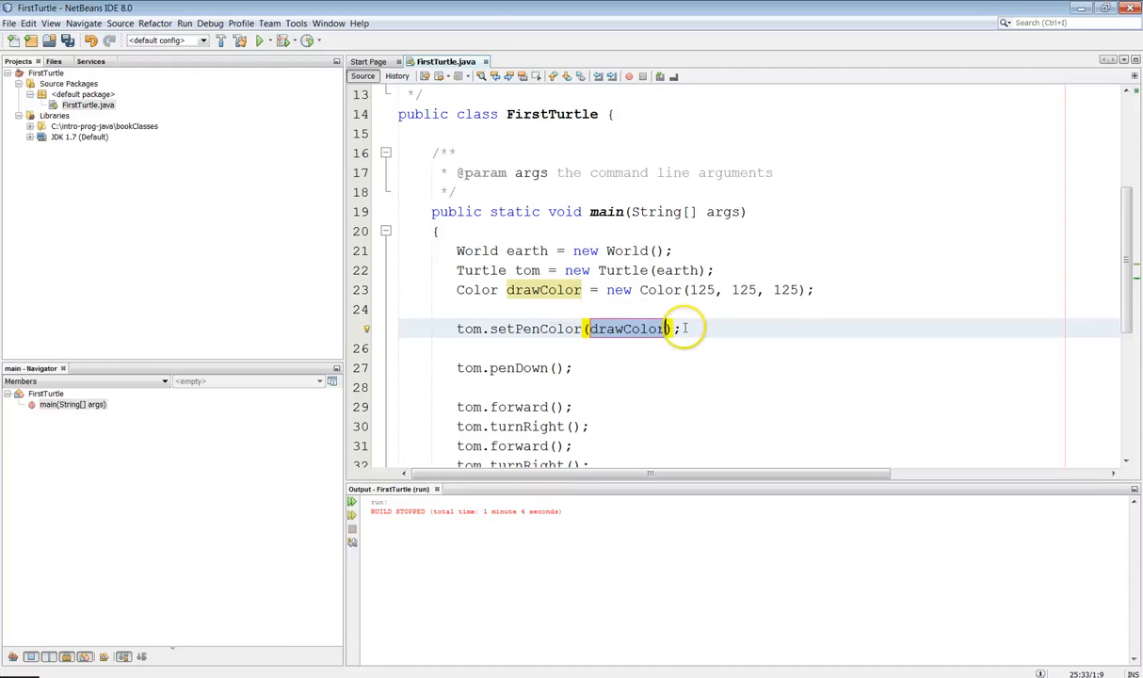
pyautogui.moveTo(730, 335)
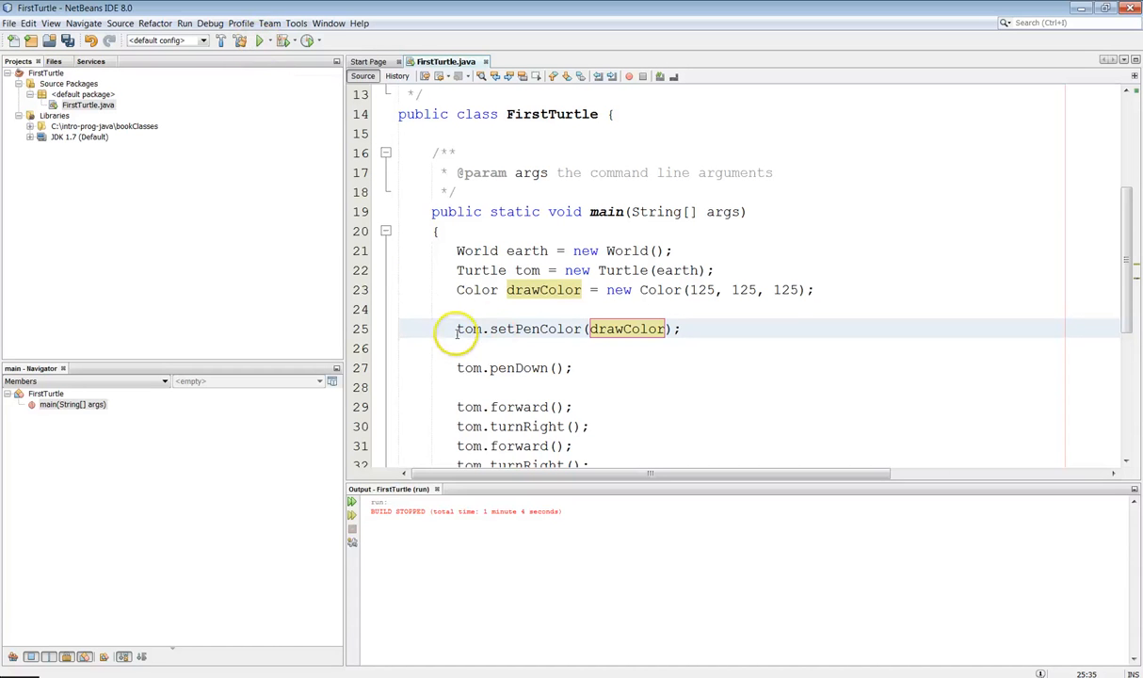
# Comment out tom.setPenColor(drawColor);, run FirstTurtle, then ask to stop the running task
pyautogui.write('/')
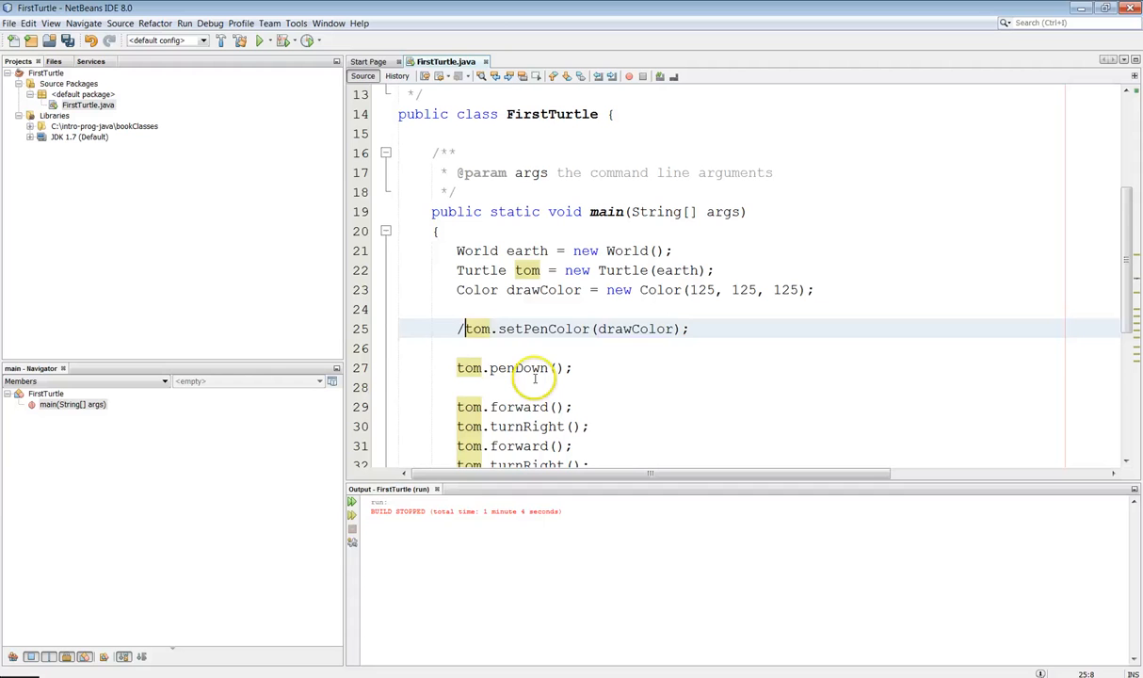
pyautogui.write('/')
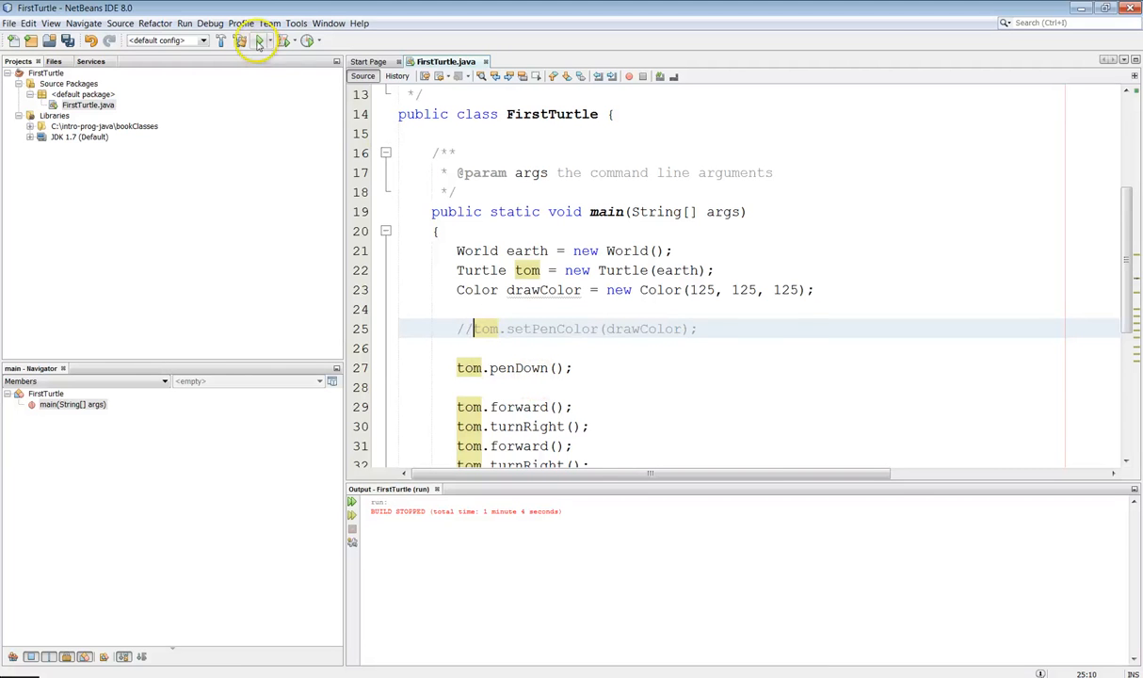
pyautogui.click(259, 40)
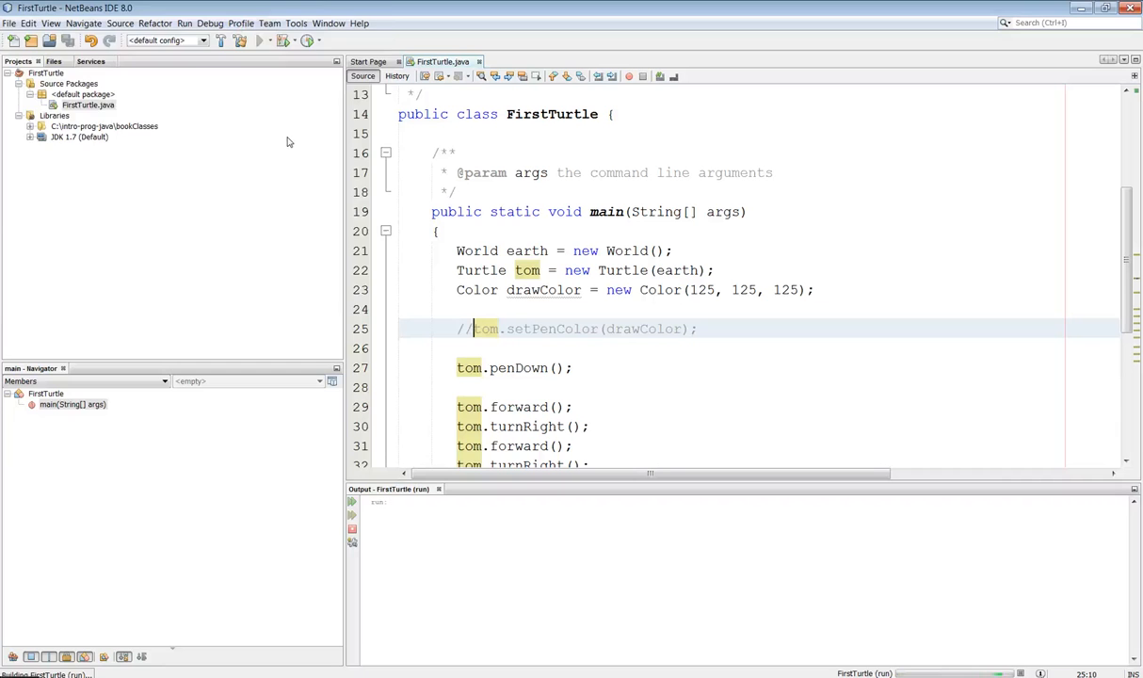
pyautogui.click(259, 40)
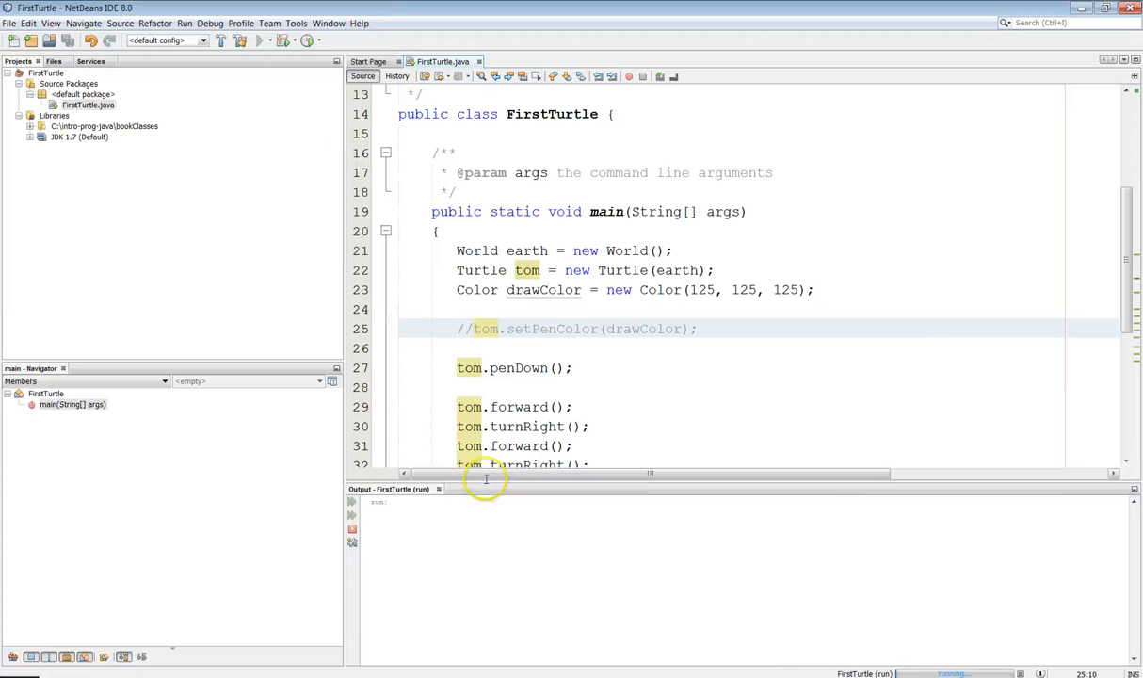
pyautogui.moveTo(814, 672)
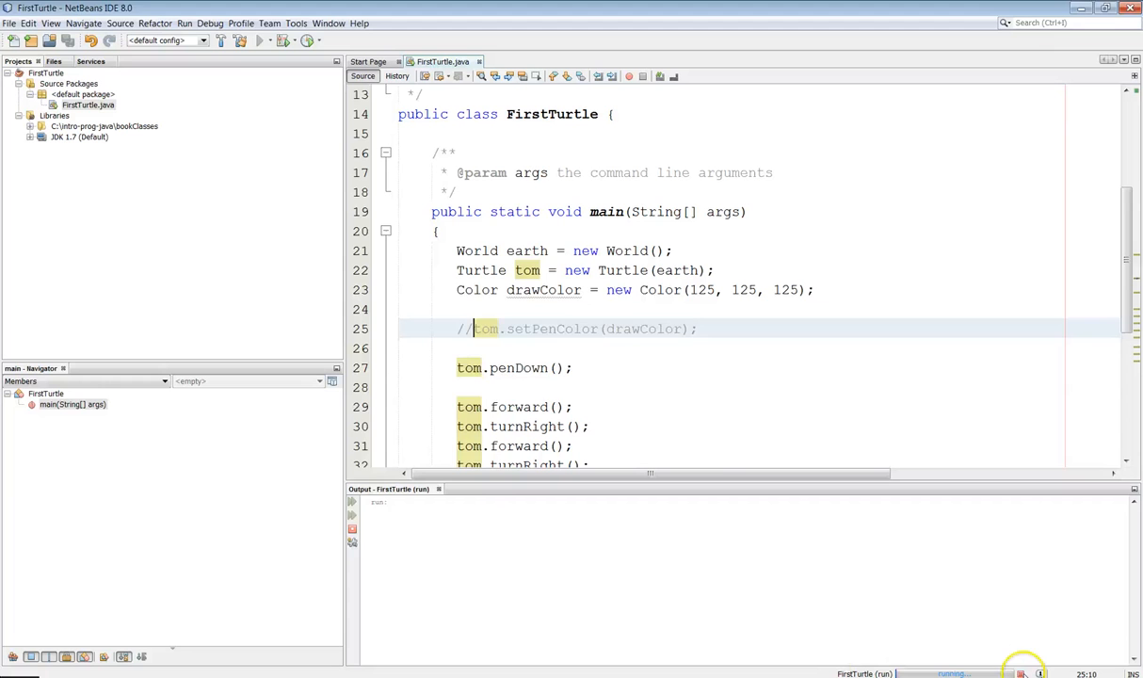
pyautogui.click(1018, 674)
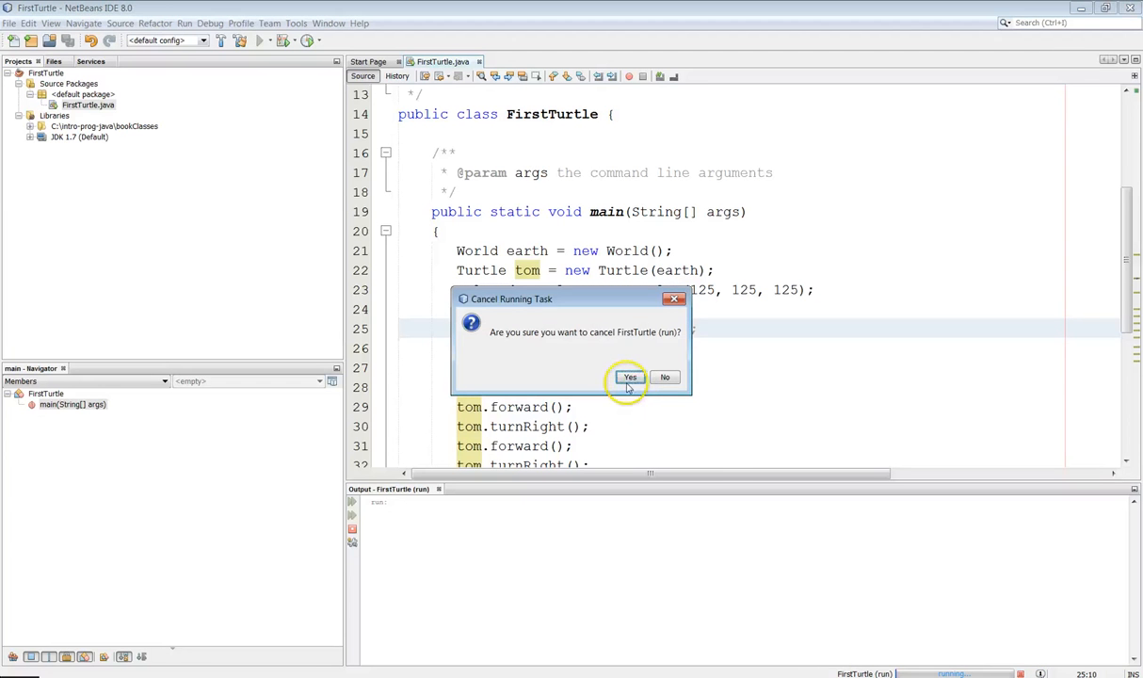
# Confirm cancelling the earlier run, uncomment the pen color line, and rerun to draw a gray square
pyautogui.click(629, 376)
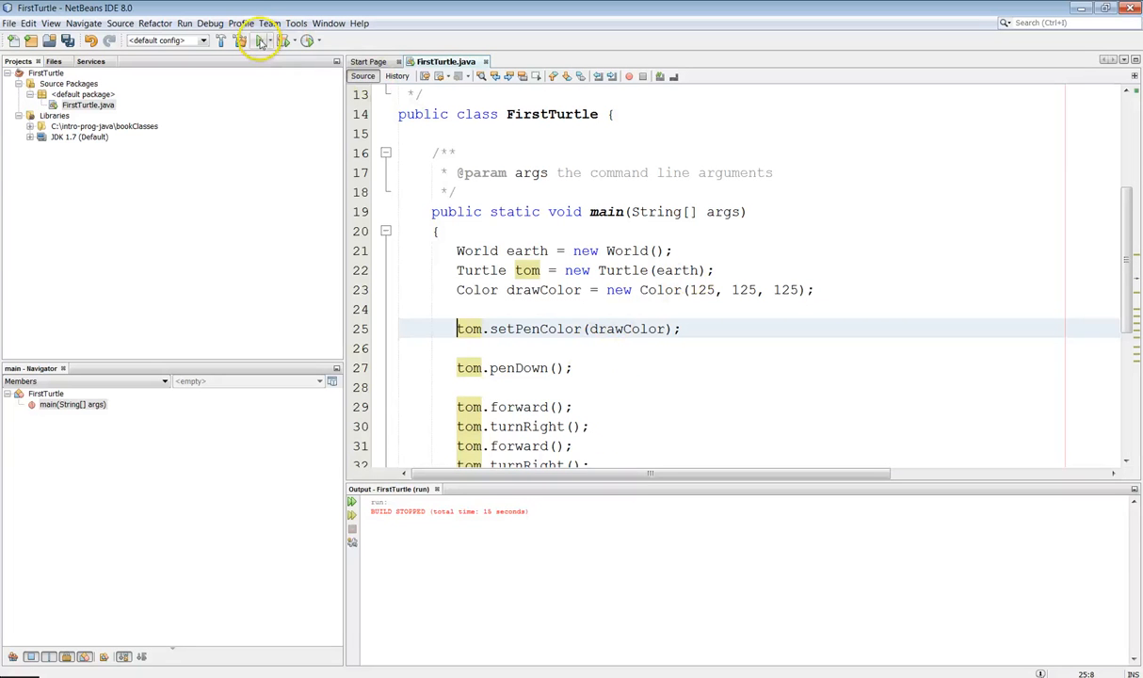
pyautogui.moveTo(259, 42)
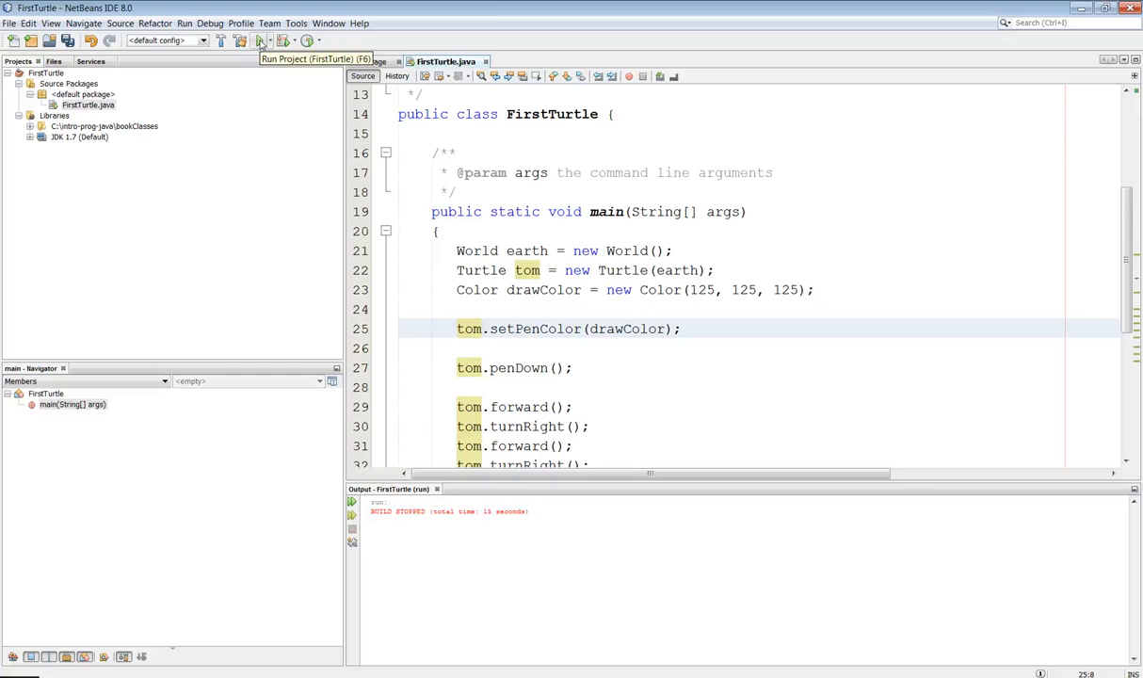
pyautogui.click(260, 41)
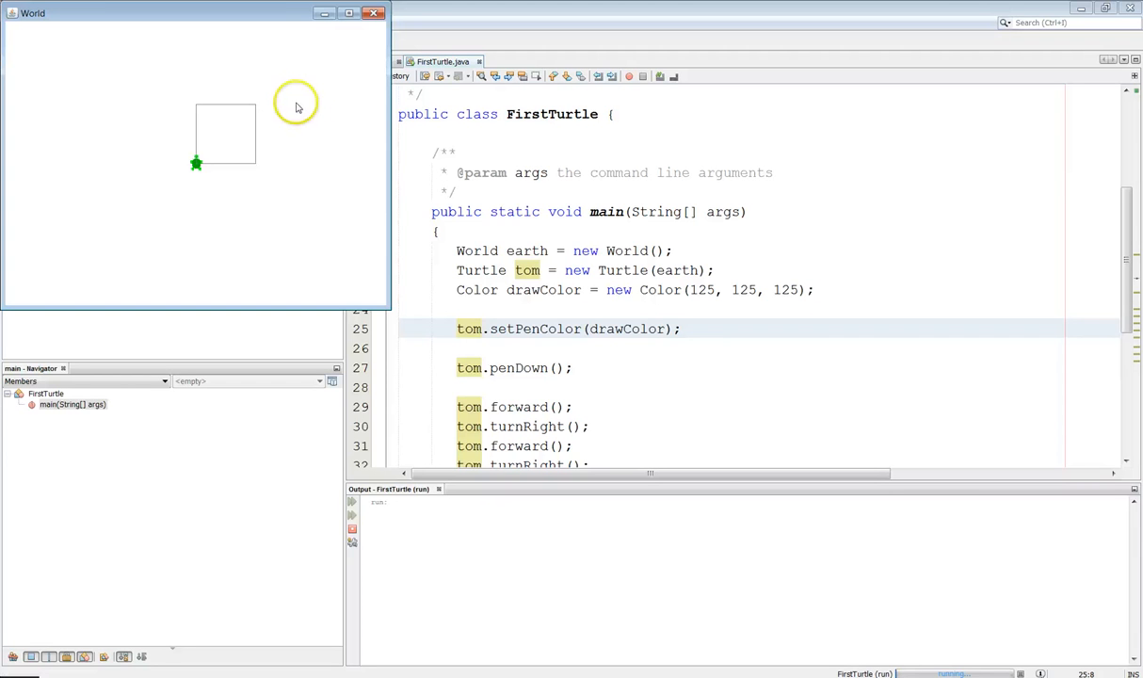
pyautogui.moveTo(357, 37)
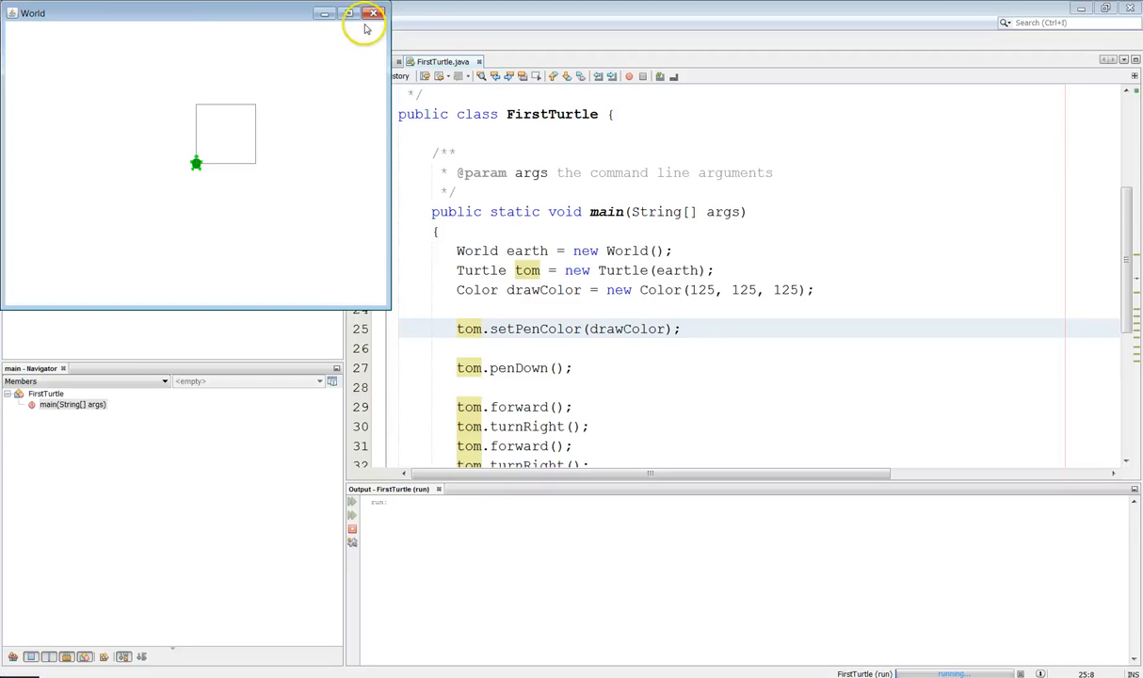
pyautogui.moveTo(372, 13)
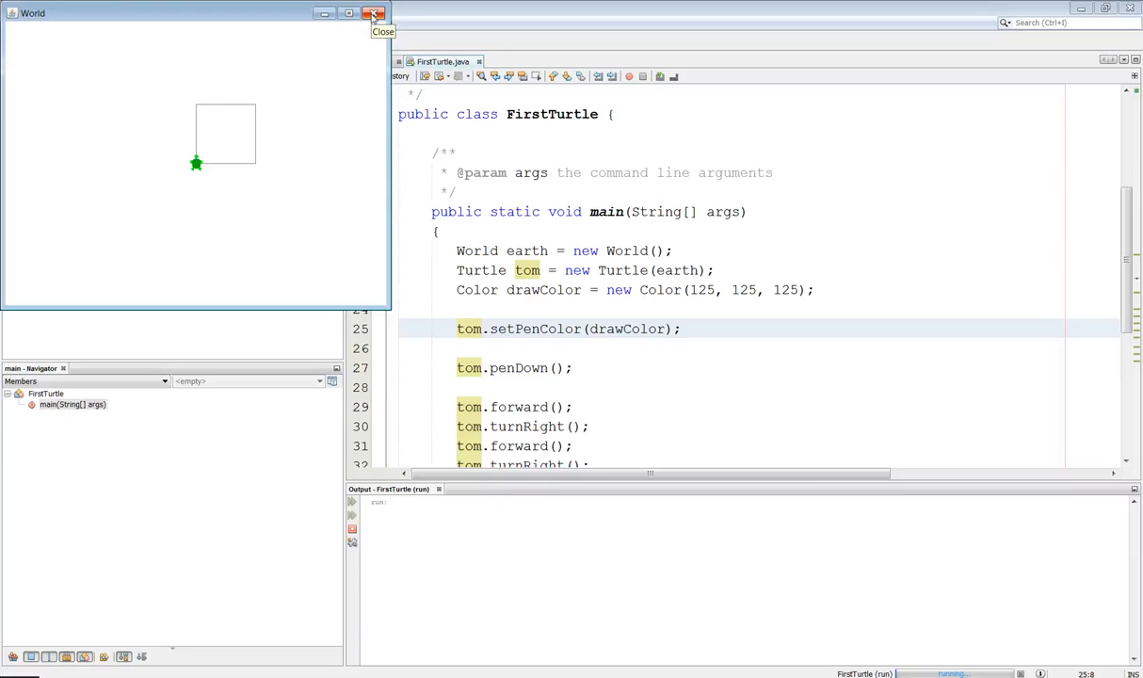
# Close the World window with the gray square and confirm stopping FirstTurtle
pyautogui.click(374, 13)
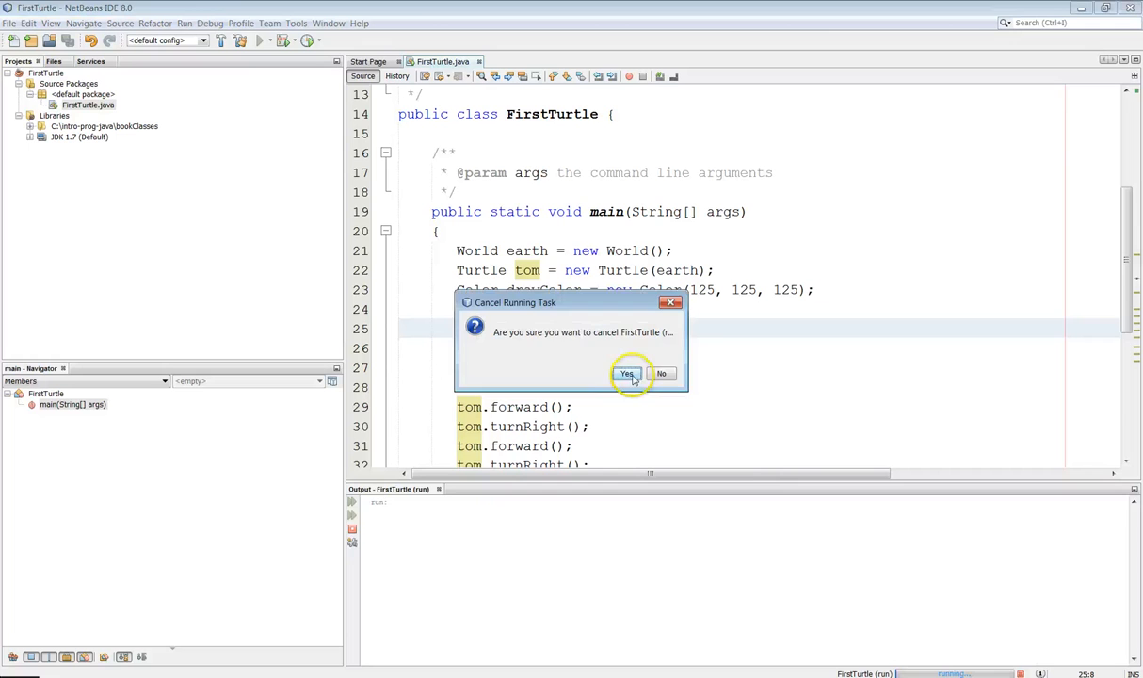
pyautogui.click(626, 374)
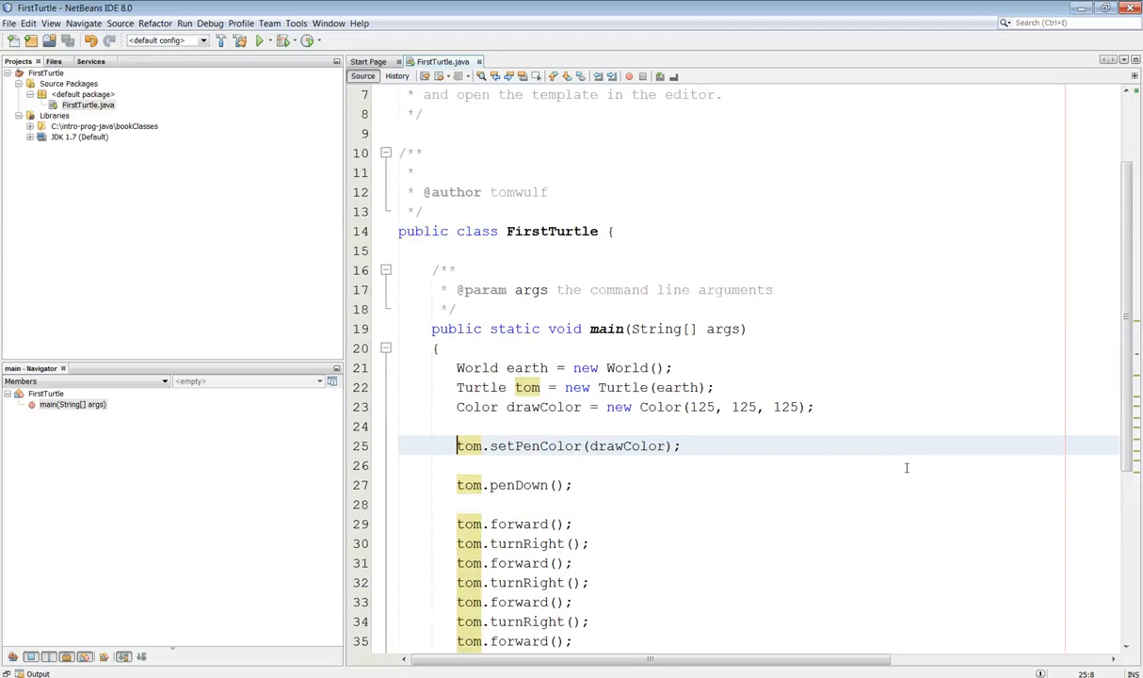
# Add Random rnd = new Random(); on a new line after the drawColor declaration
pyautogui.scroll(-3)
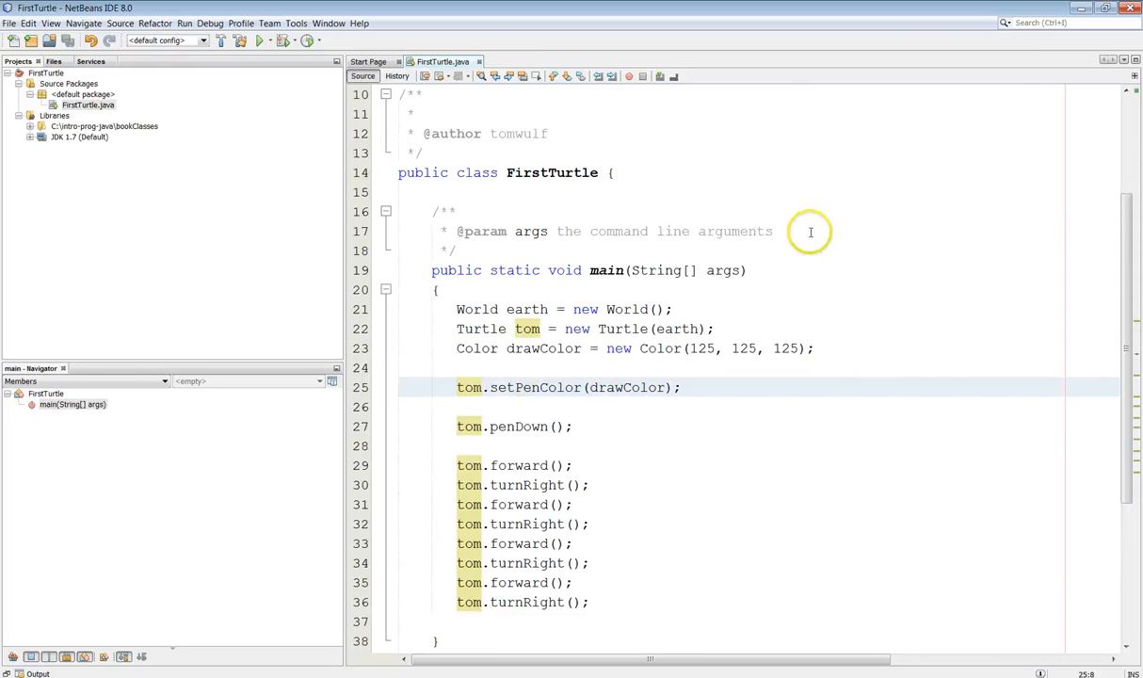
pyautogui.click(481, 368)
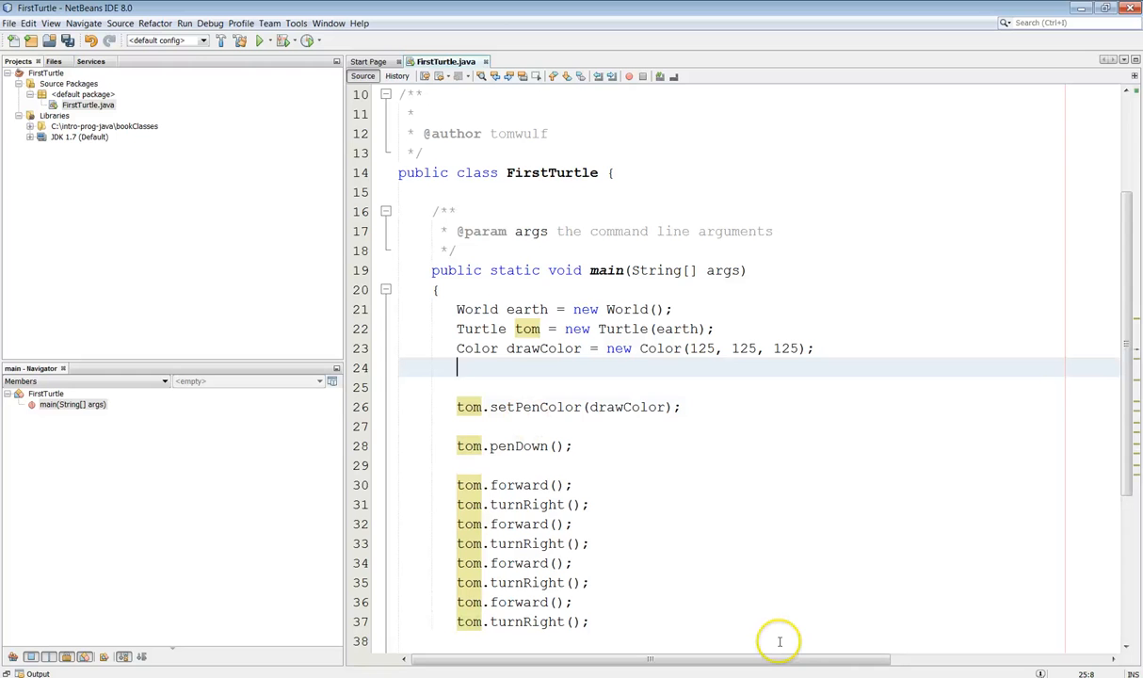
pyautogui.write('Random')
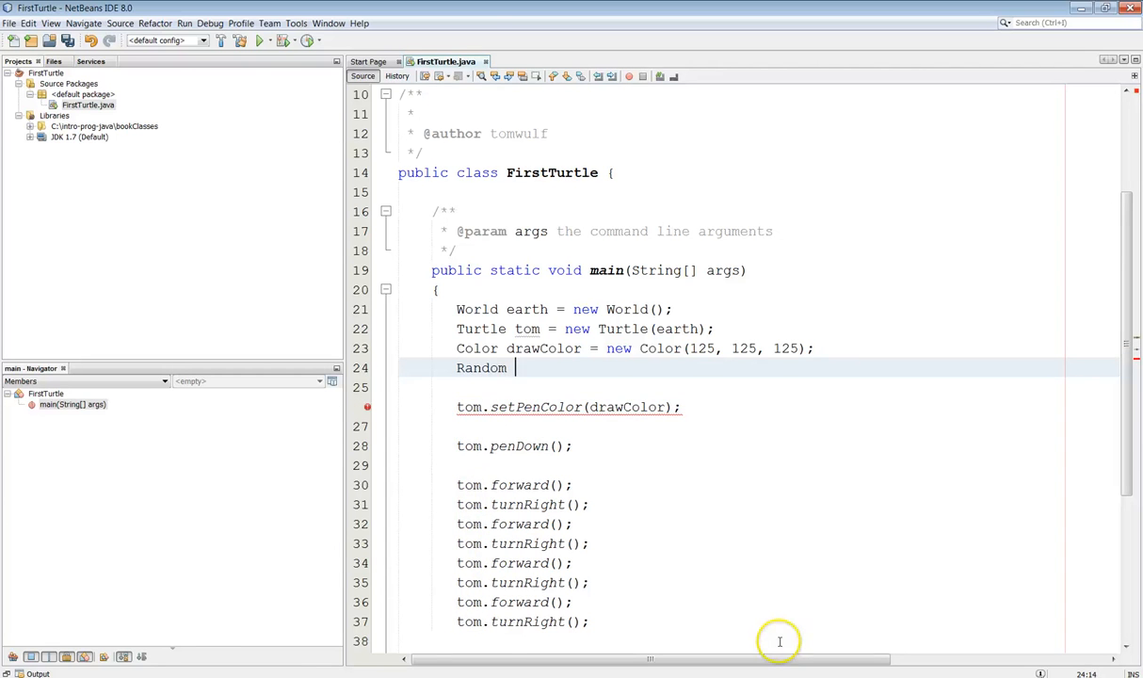
pyautogui.write('rnd')
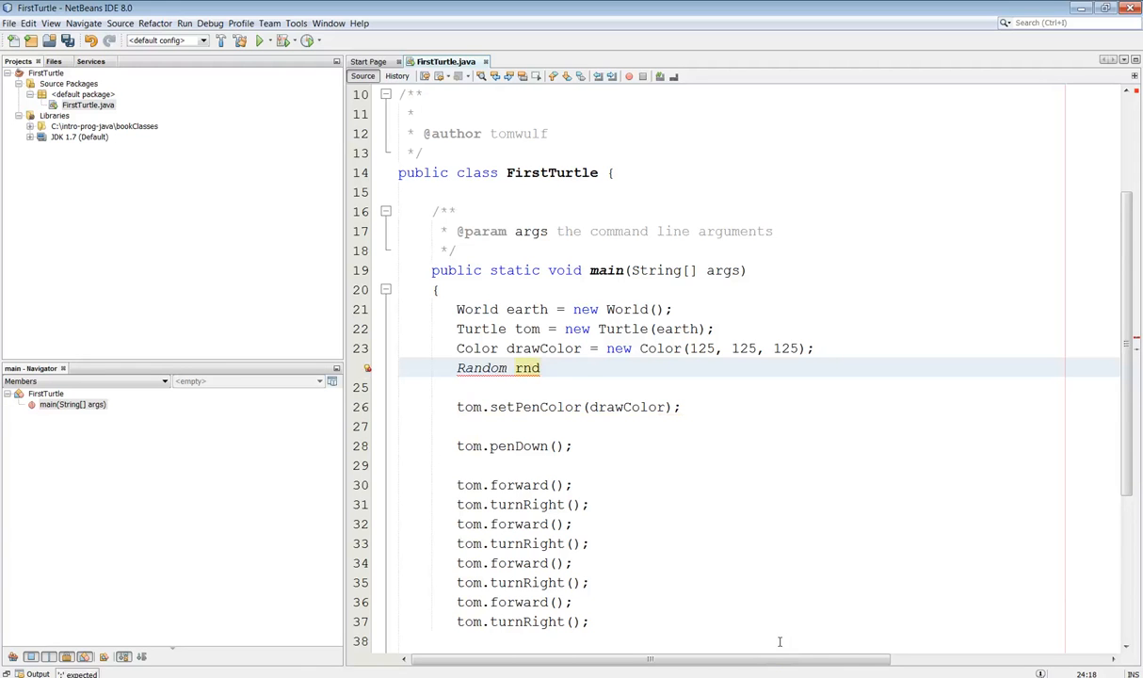
pyautogui.write('= new')
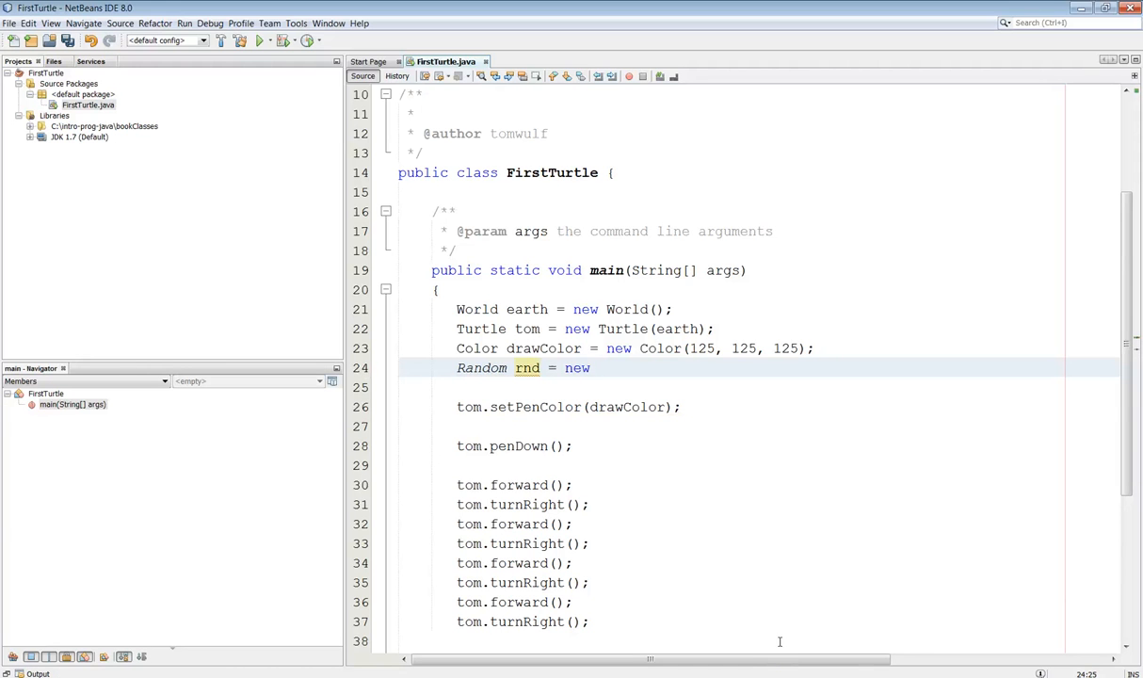
pyautogui.write('Random();')
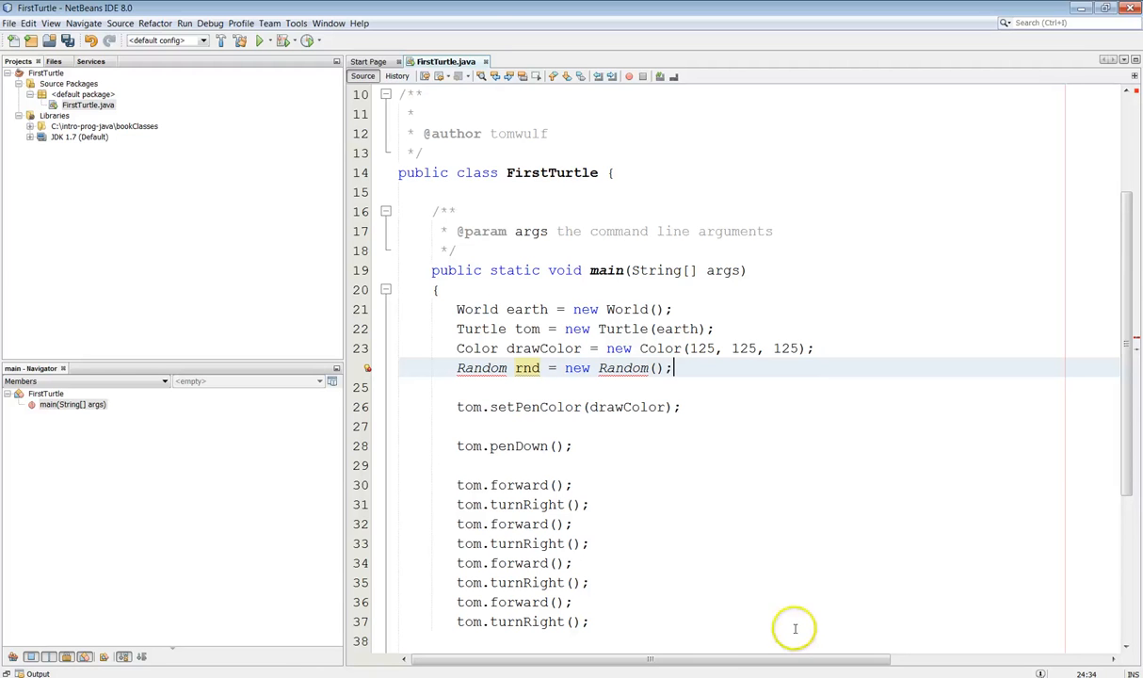
pyautogui.moveTo(550, 93)
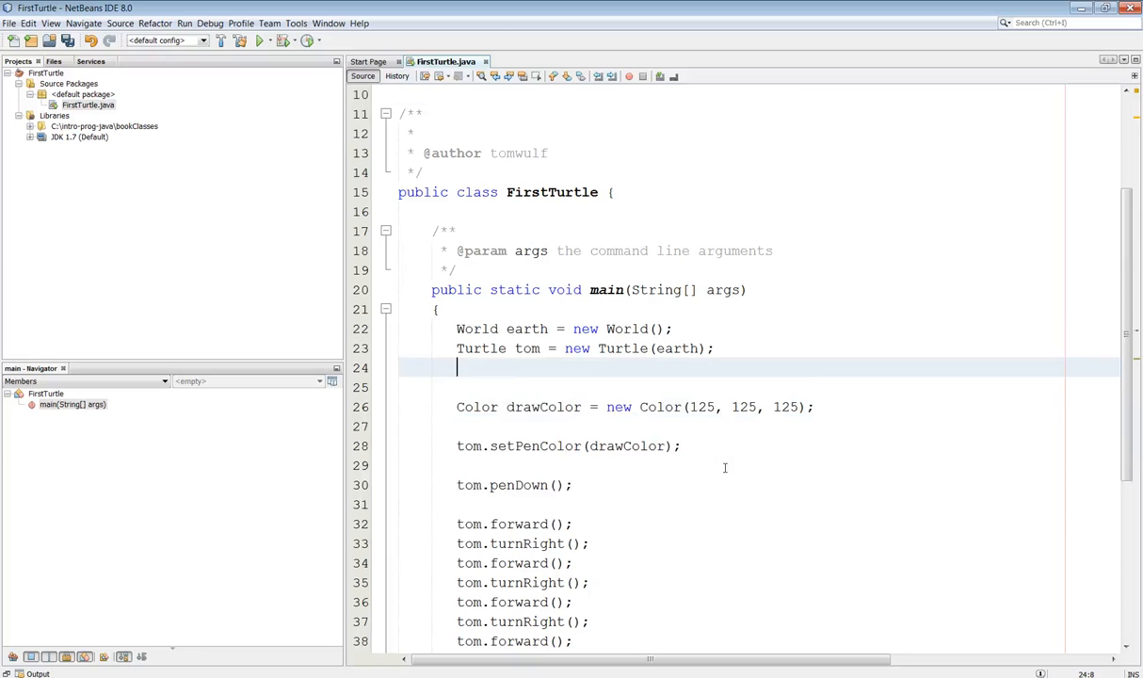
# Place Random rnd = new Random(); directly after the Turtle line and remove the extra blank line
pyautogui.write('Random rnd = new Random();')
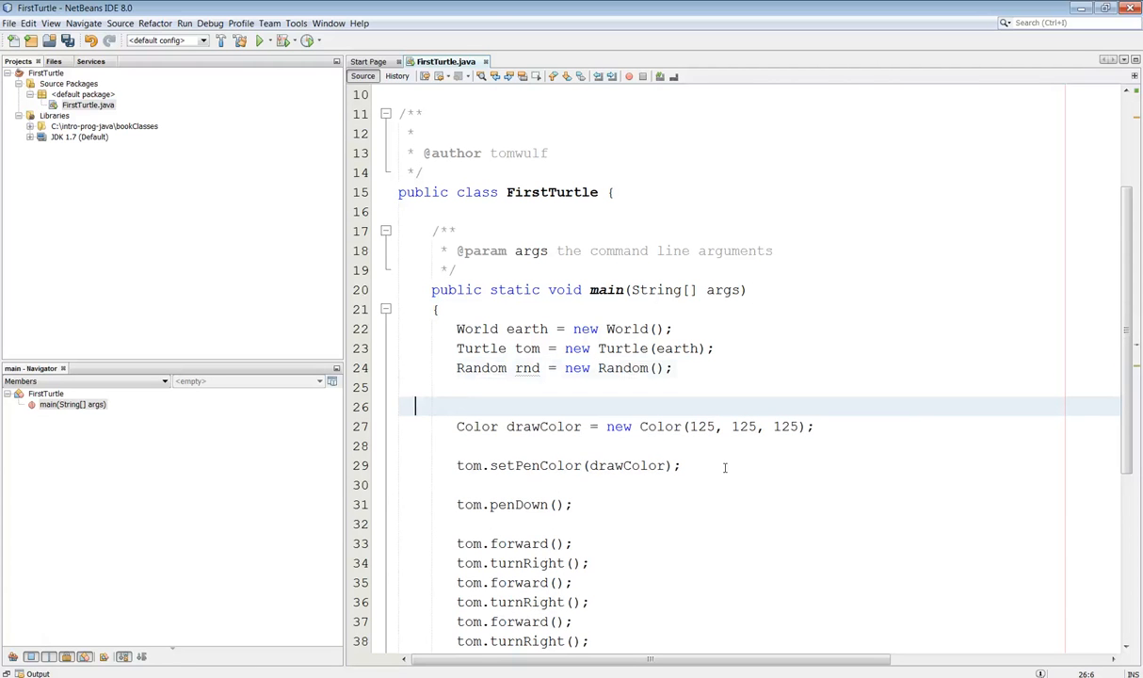
pyautogui.press('Backspace')
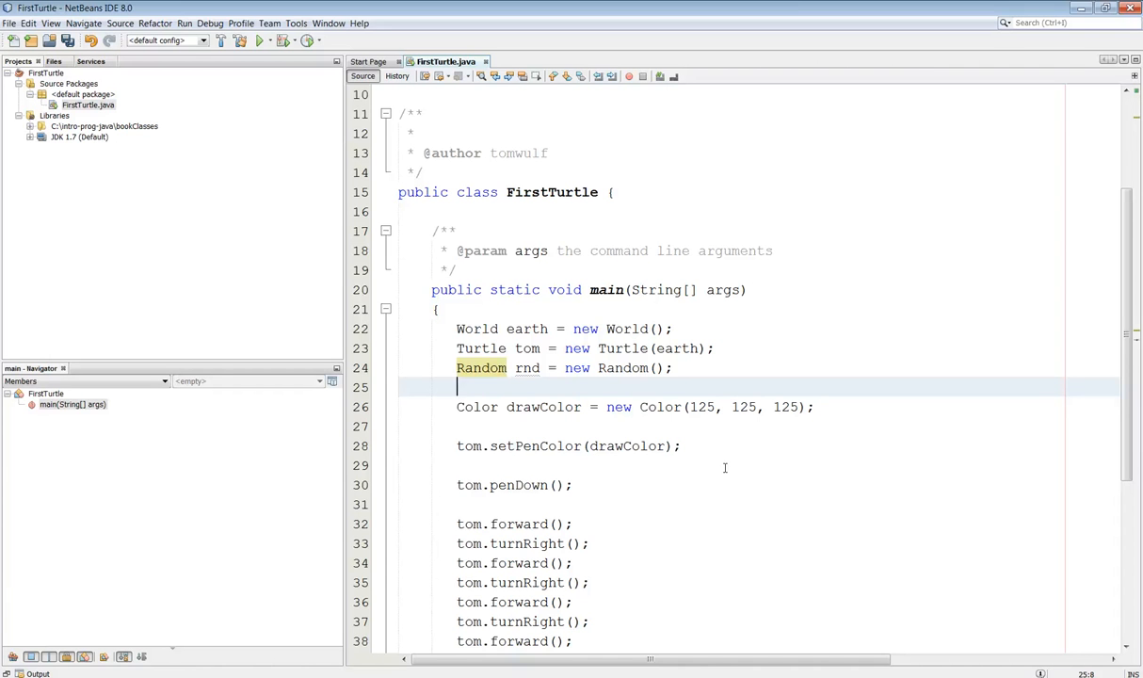
# Replace each of the three 125 arguments in new Color(...) with rnd.nextInt(256)
pyautogui.click(478, 406)
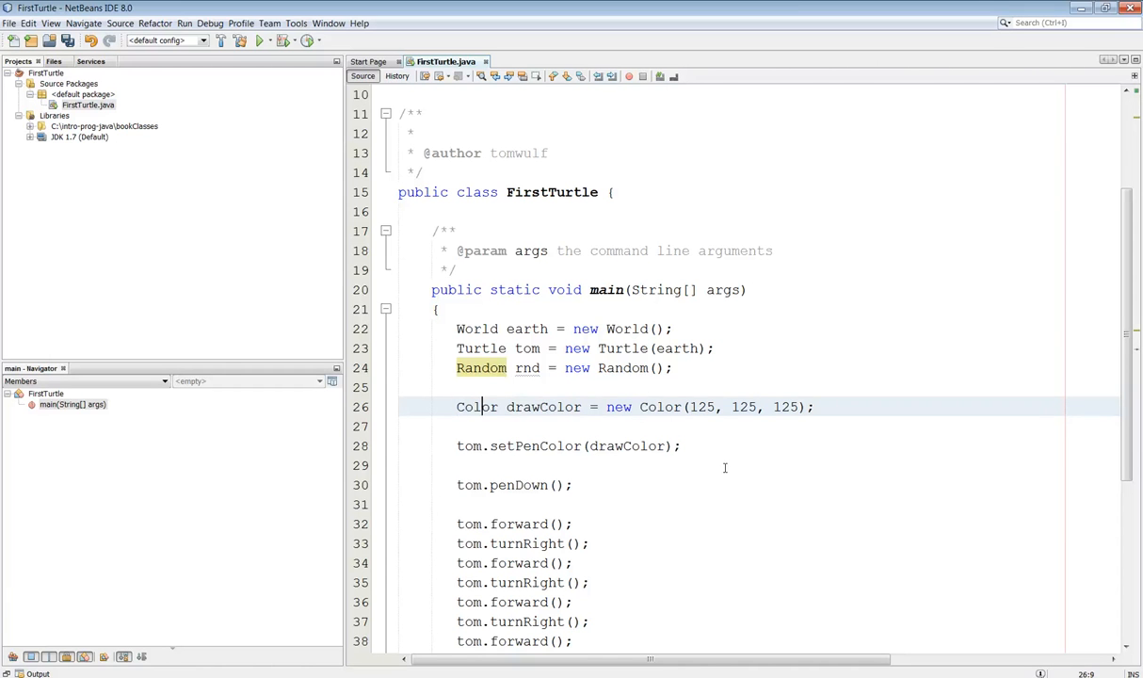
pyautogui.doubleClick(704, 406)
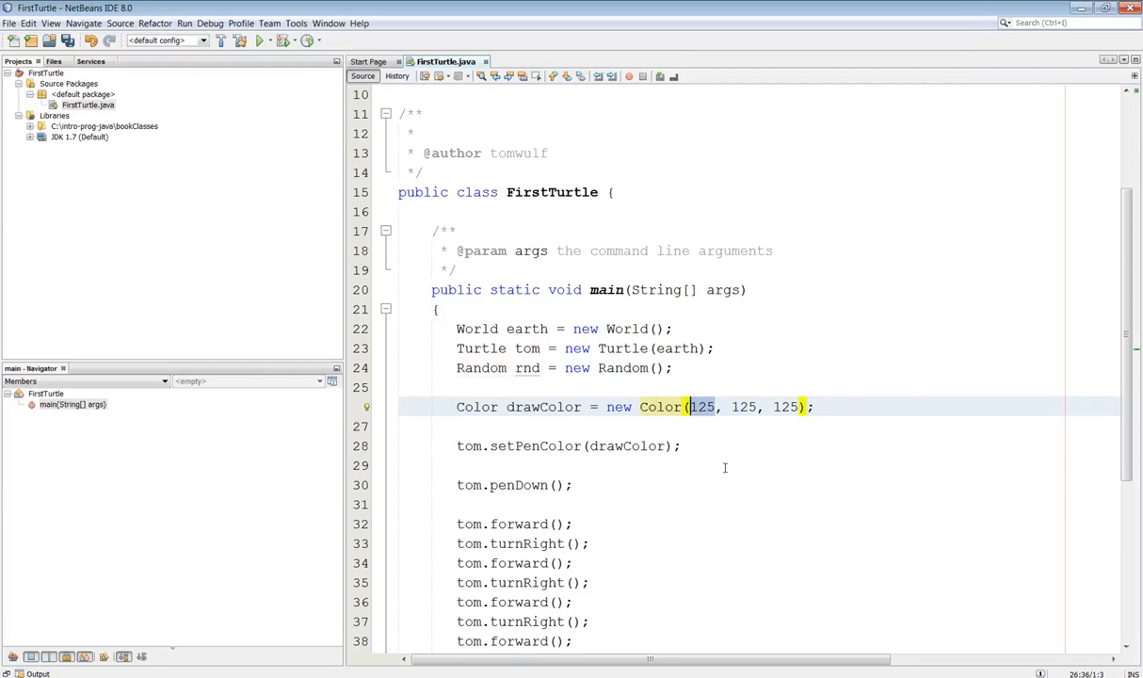
pyautogui.write('rnd.nextInt(')
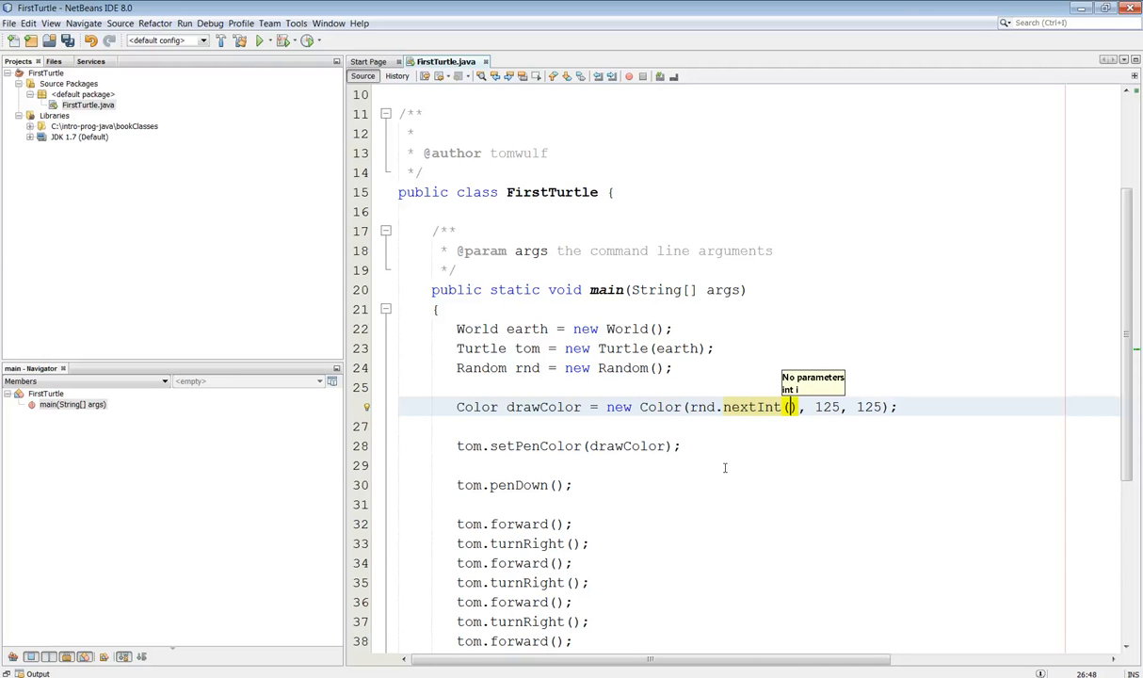
pyautogui.write('256')
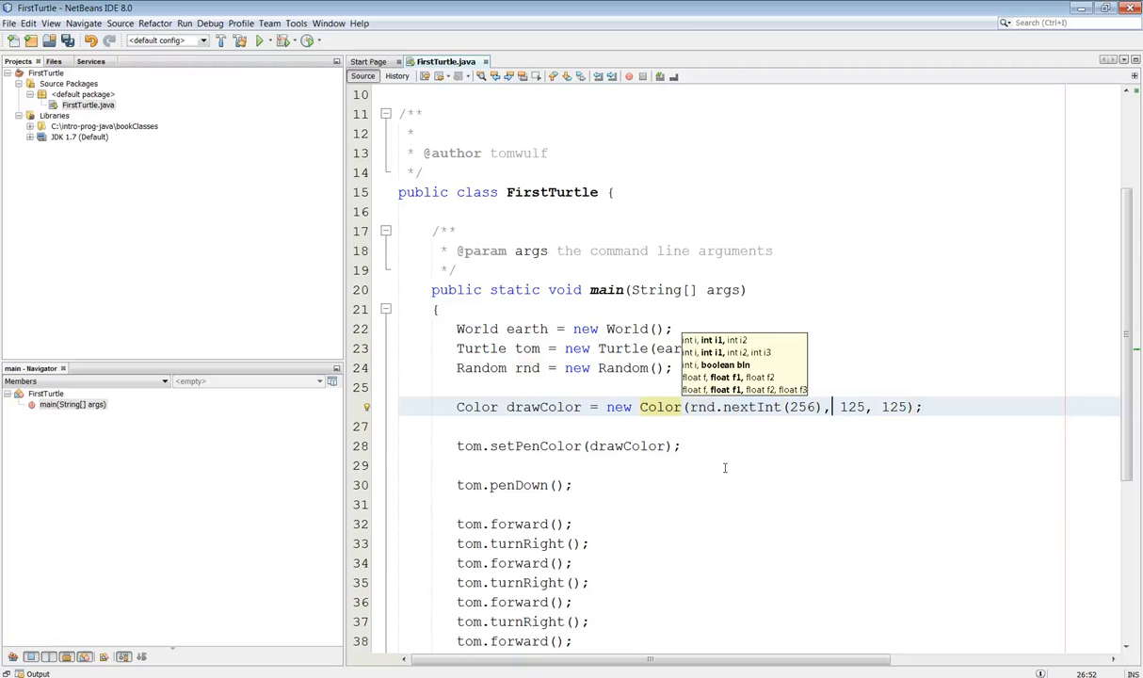
pyautogui.doubleClick(852, 406)
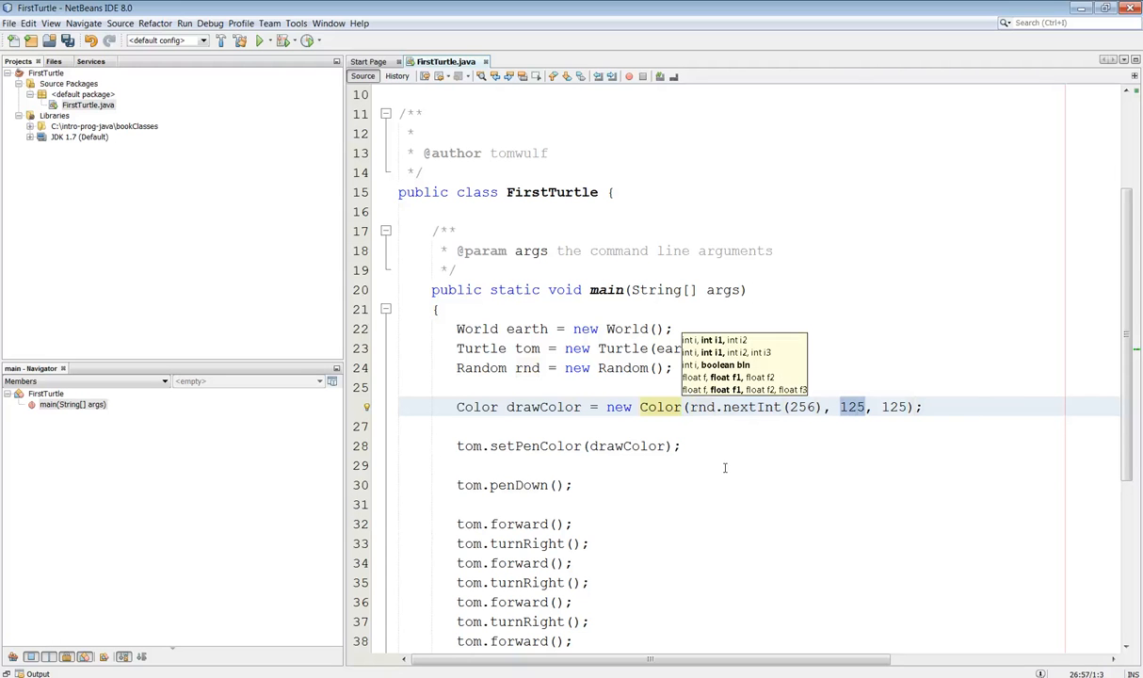
pyautogui.write('rnd.nextInt(256)')
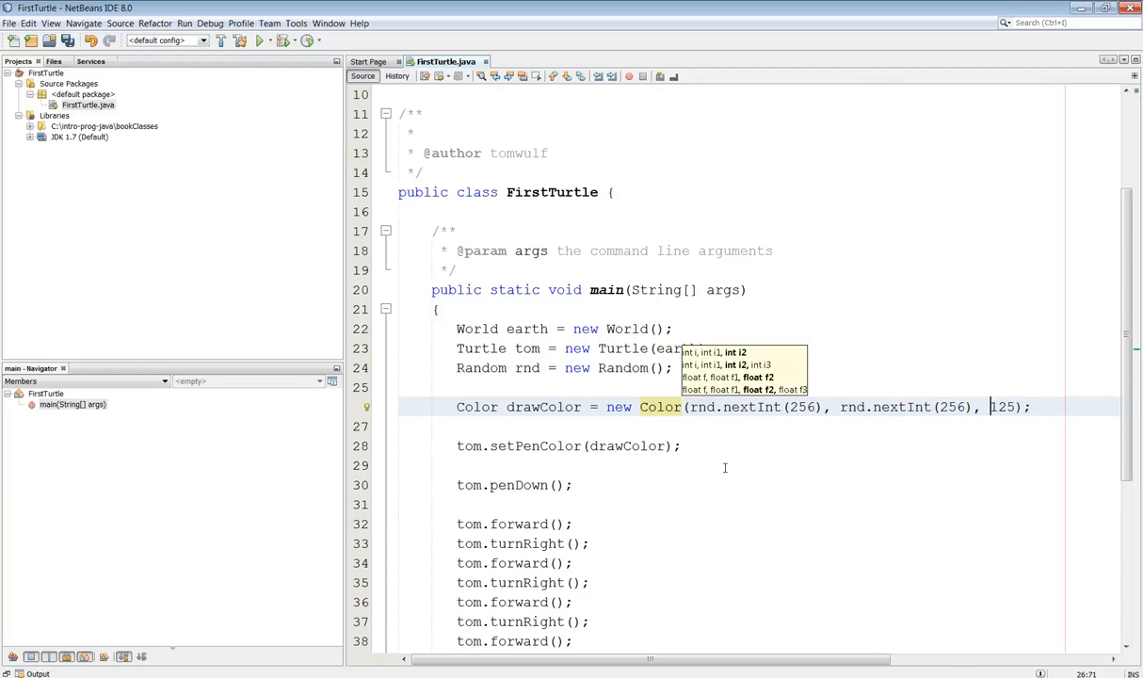
pyautogui.doubleClick(1001, 407)
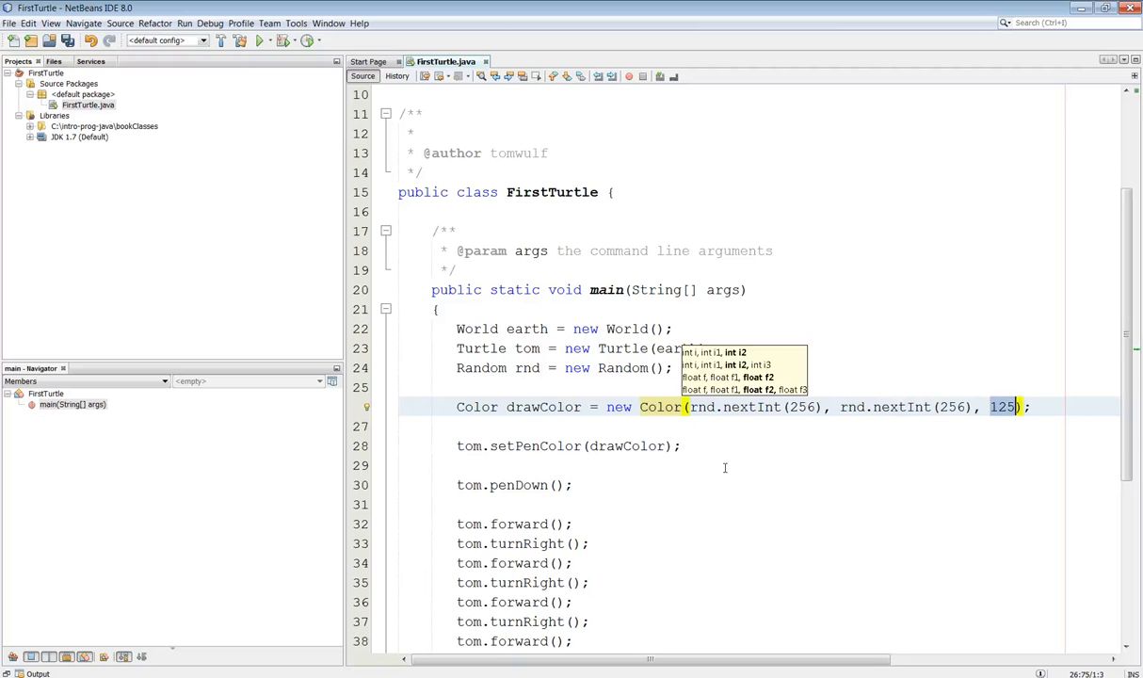
pyautogui.write('rnd.nextInt(256')
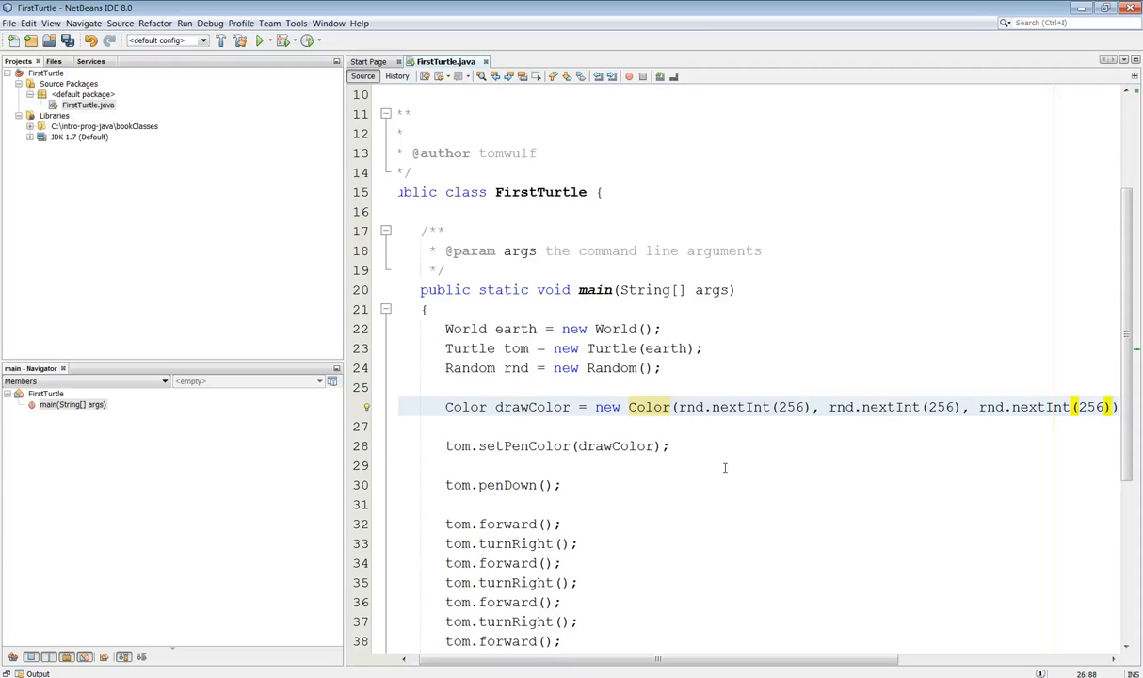
pyautogui.moveTo(727, 401)
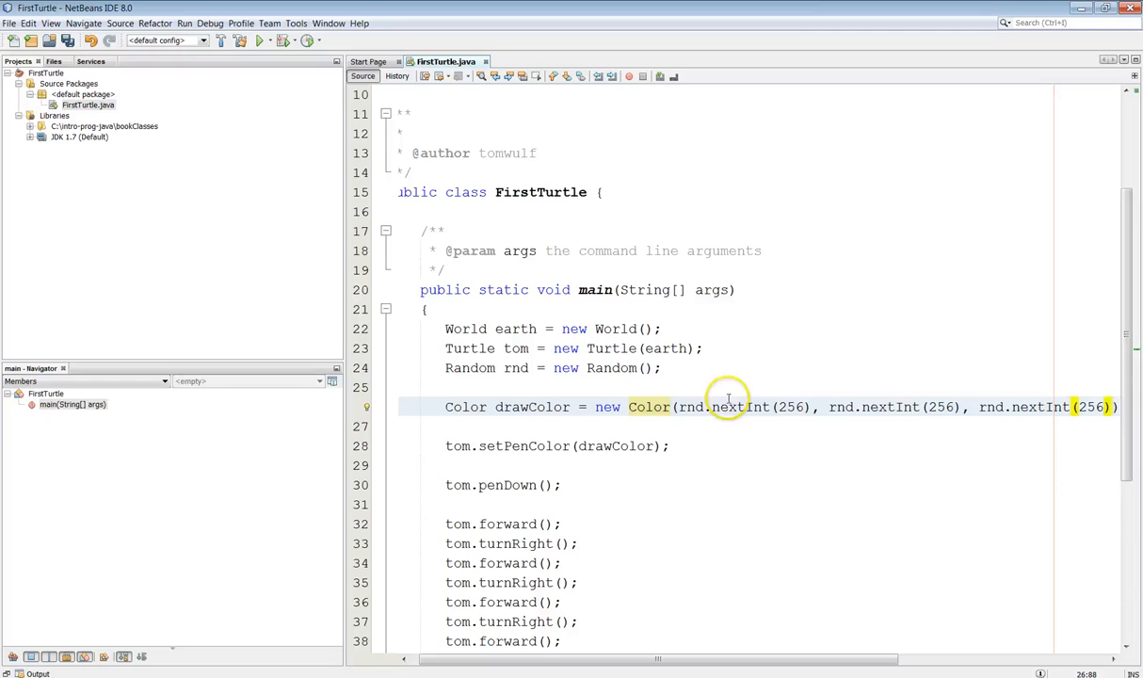
pyautogui.moveTo(771, 435)
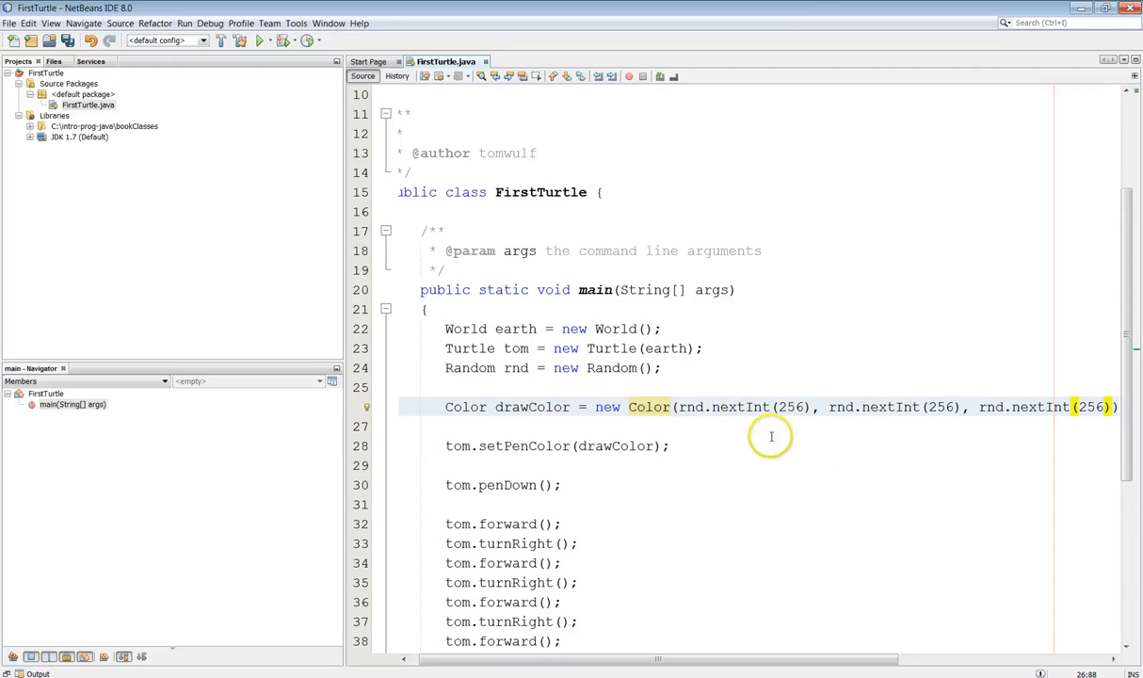
pyautogui.moveTo(768, 430)
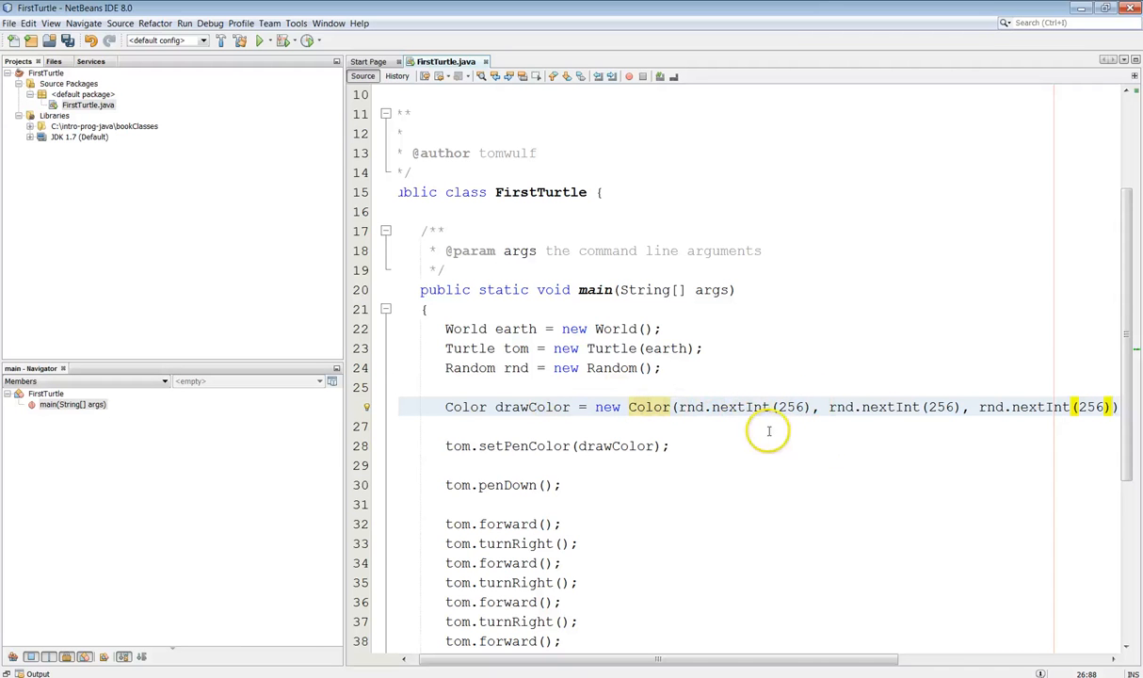
pyautogui.moveTo(746, 453)
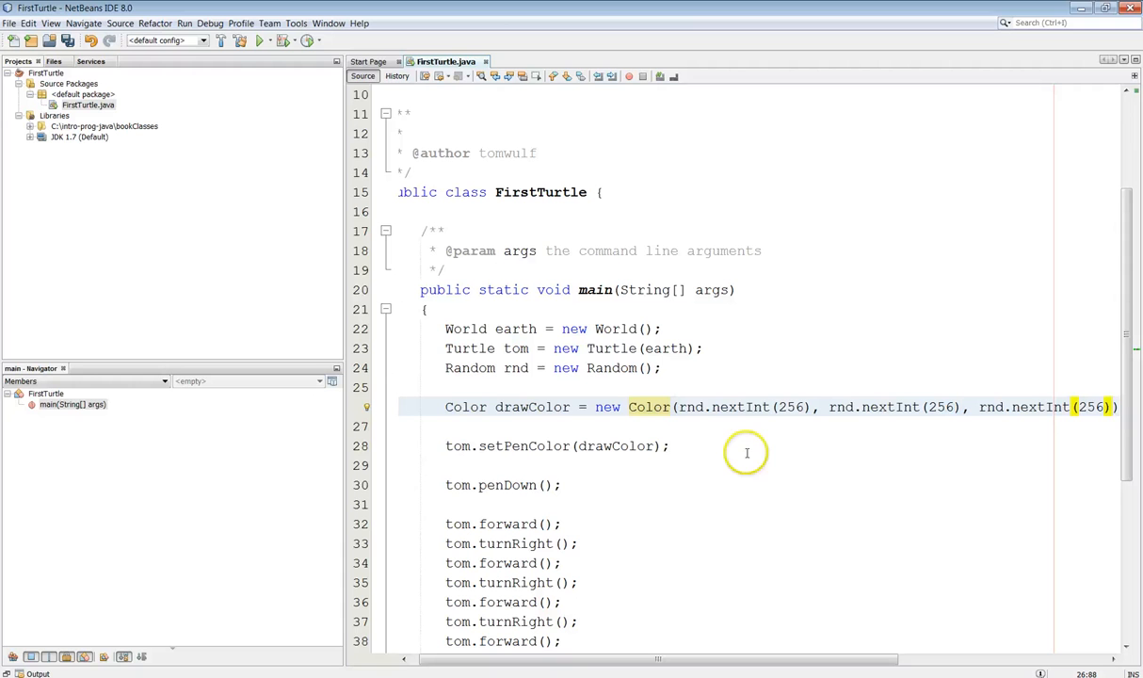
pyautogui.moveTo(510, 406)
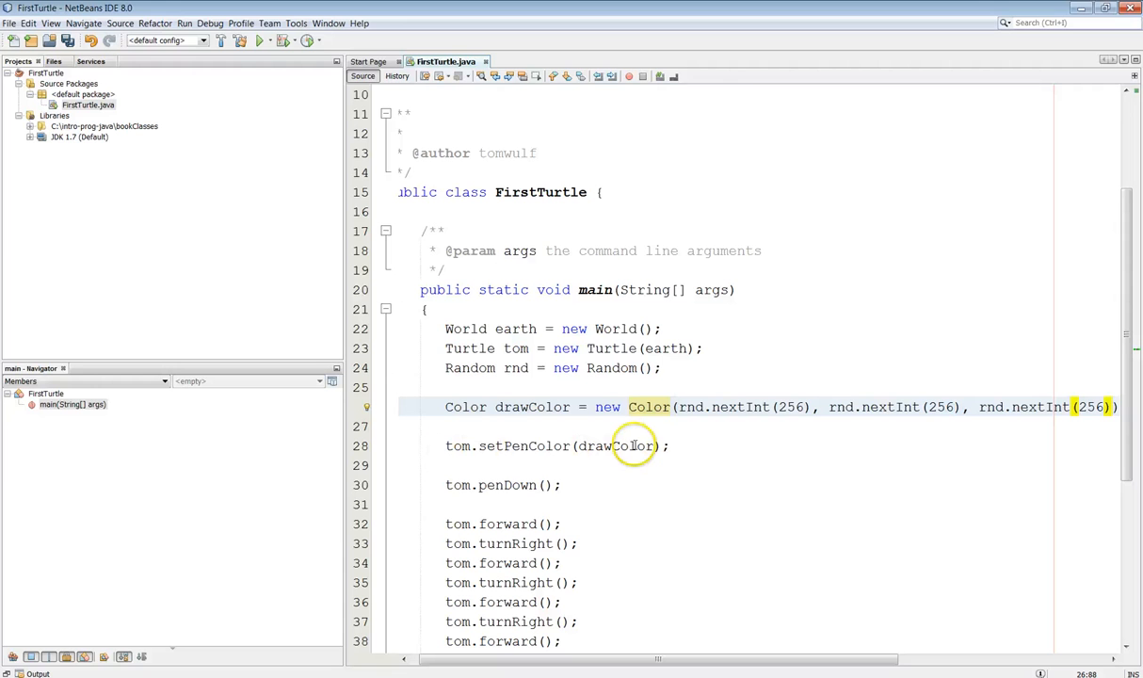
pyautogui.moveTo(522, 468)
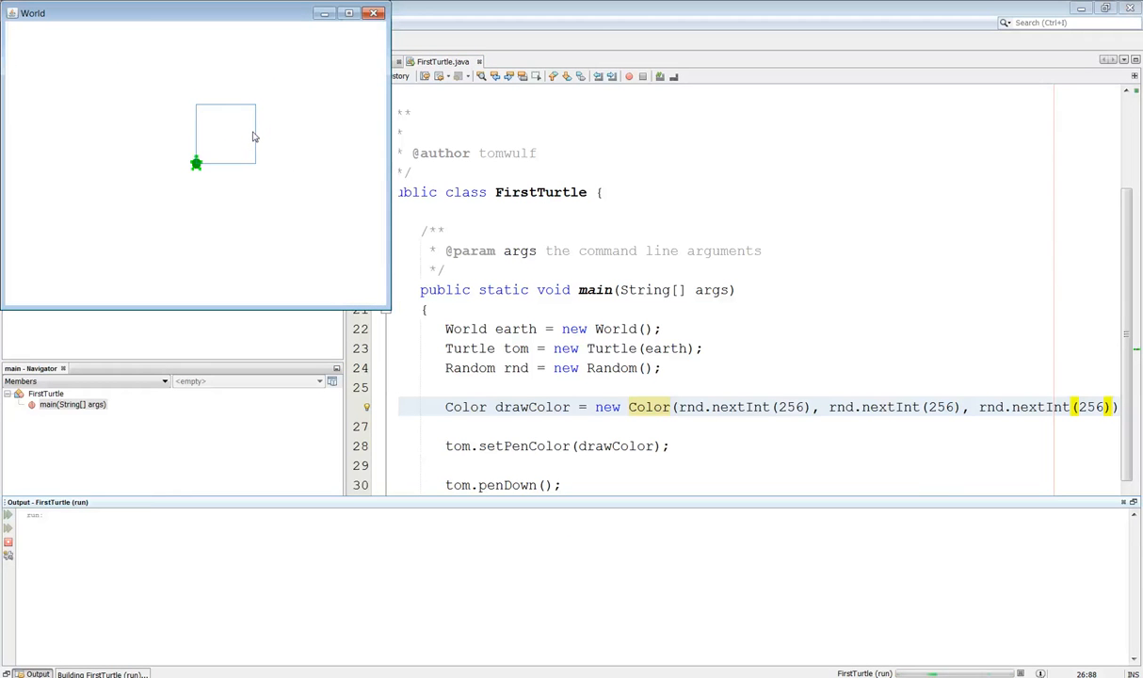
pyautogui.moveTo(292, 162)
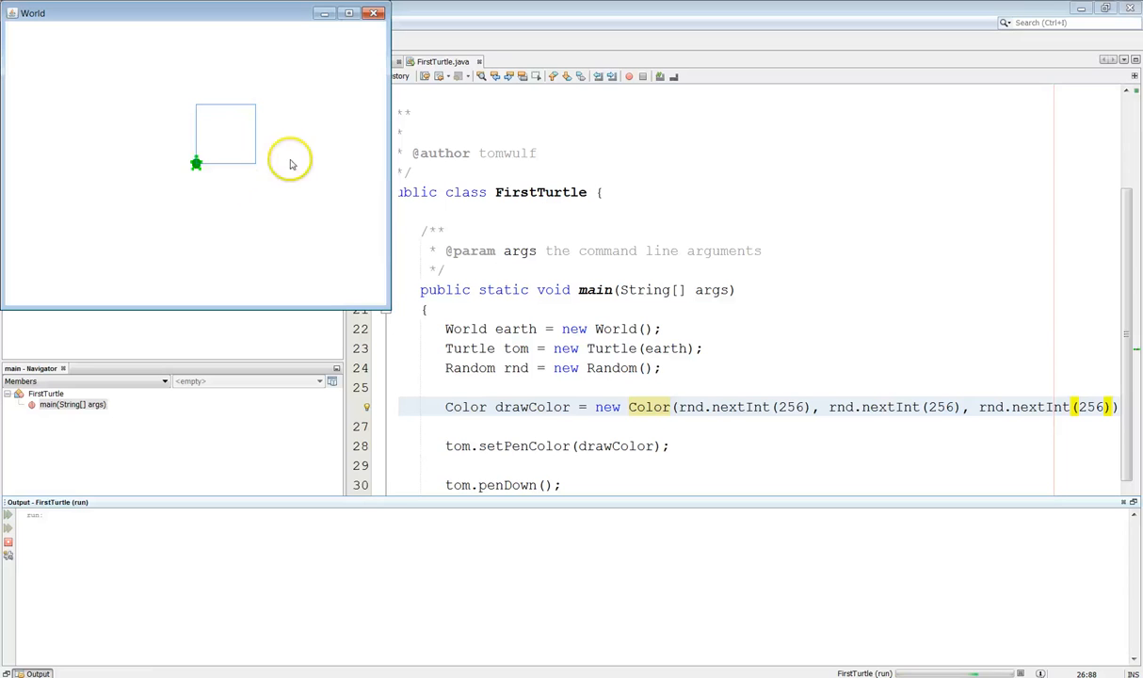